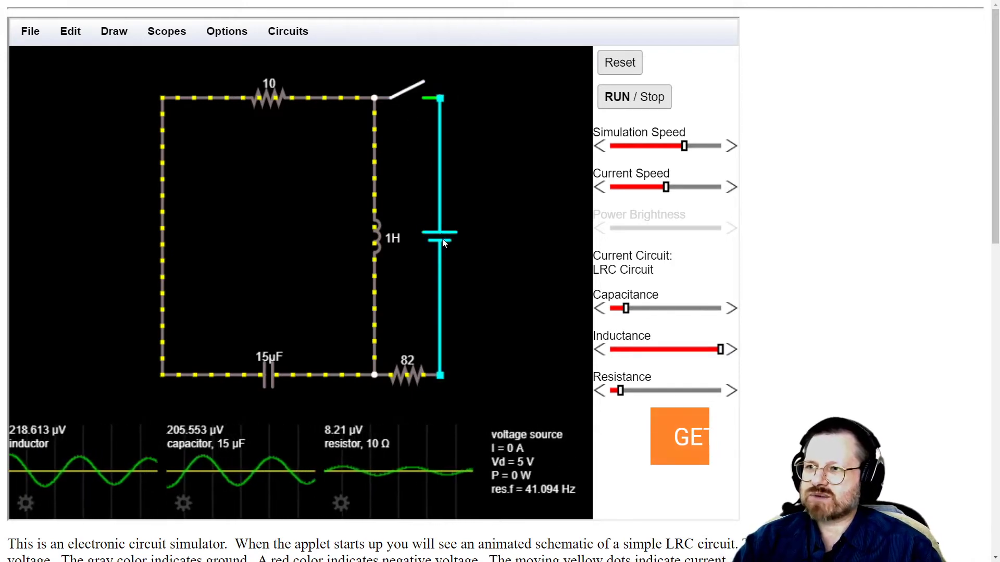
- Inspect the readings of the voltage source, 10 ohm resistor and switch
click(408, 375)
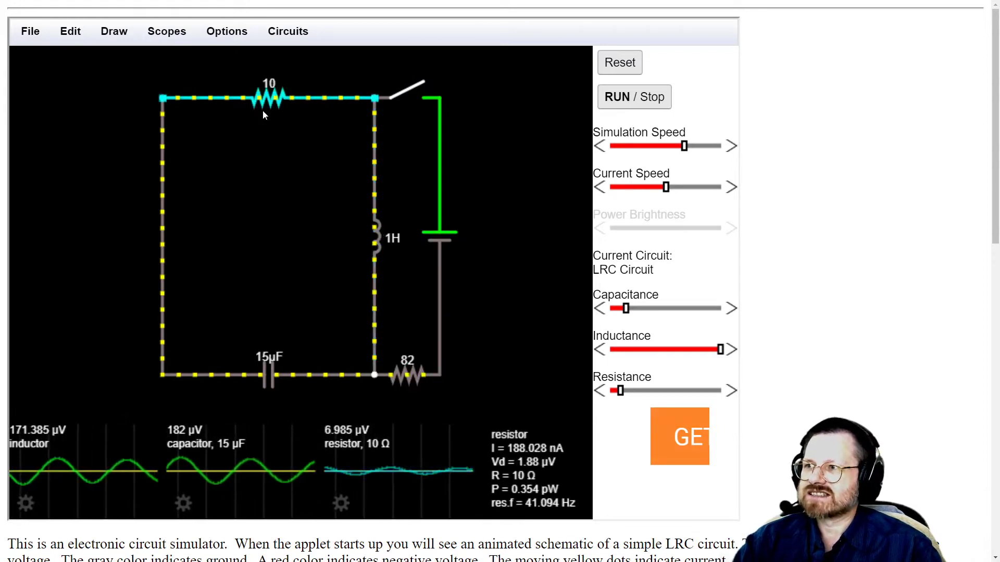
click(268, 375)
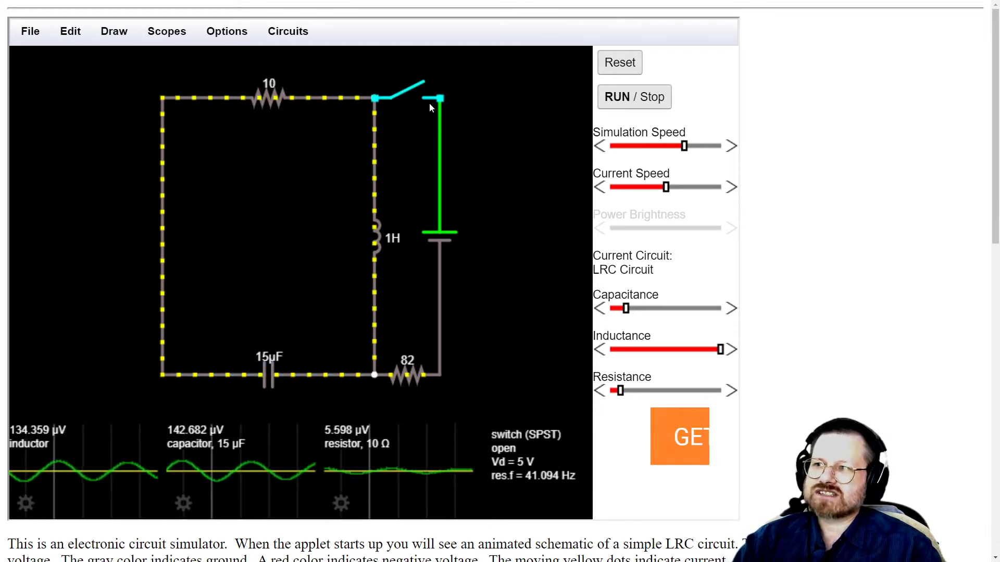
click(414, 95)
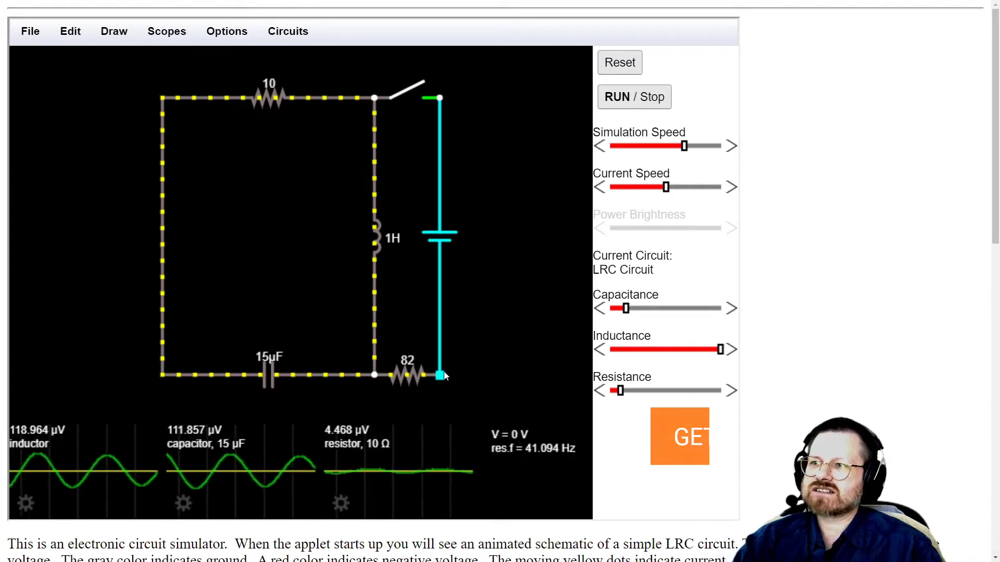
click(414, 89)
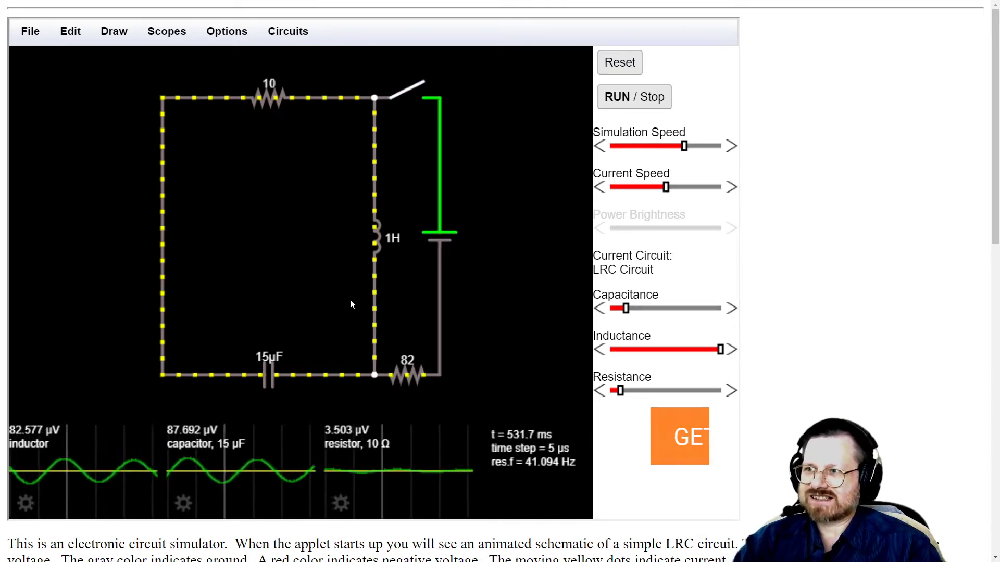
- Close the switch to let current build, then open it again to start oscillation
click(411, 89)
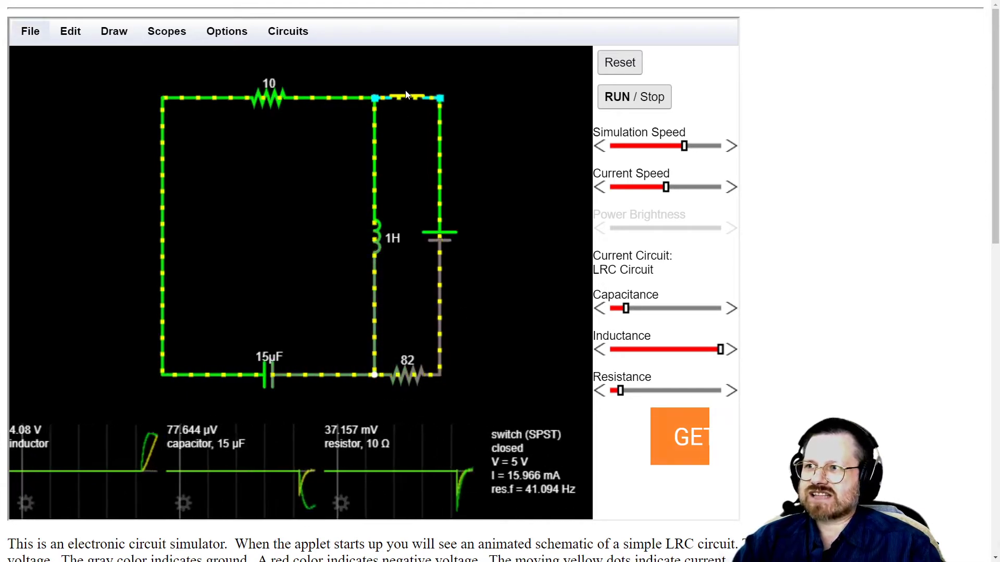
click(408, 97)
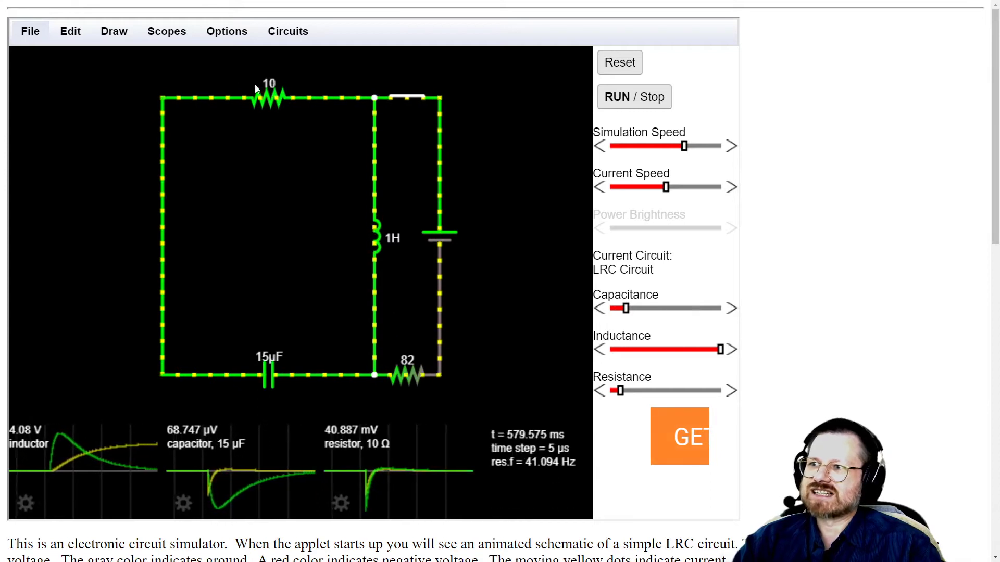
click(269, 105)
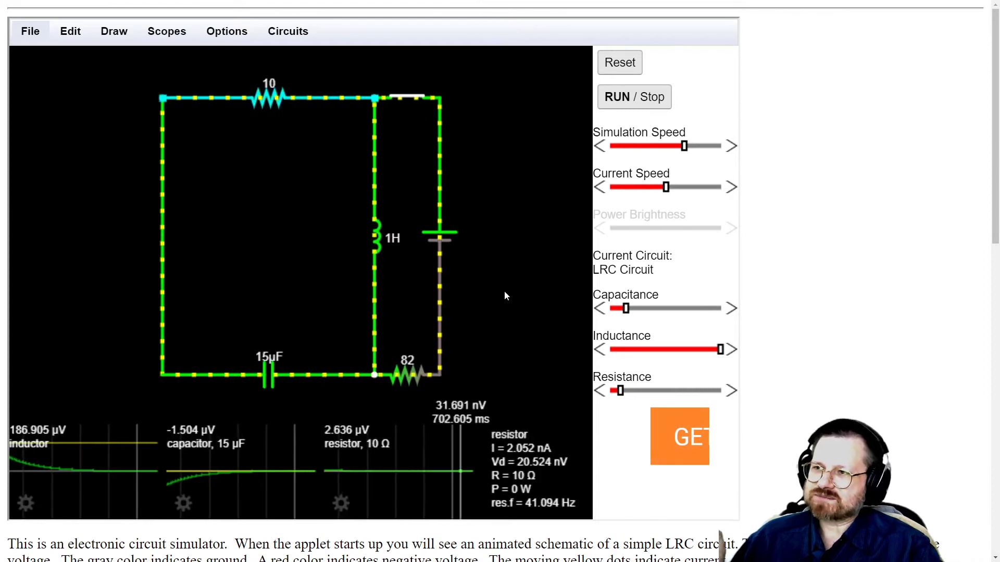
click(375, 236)
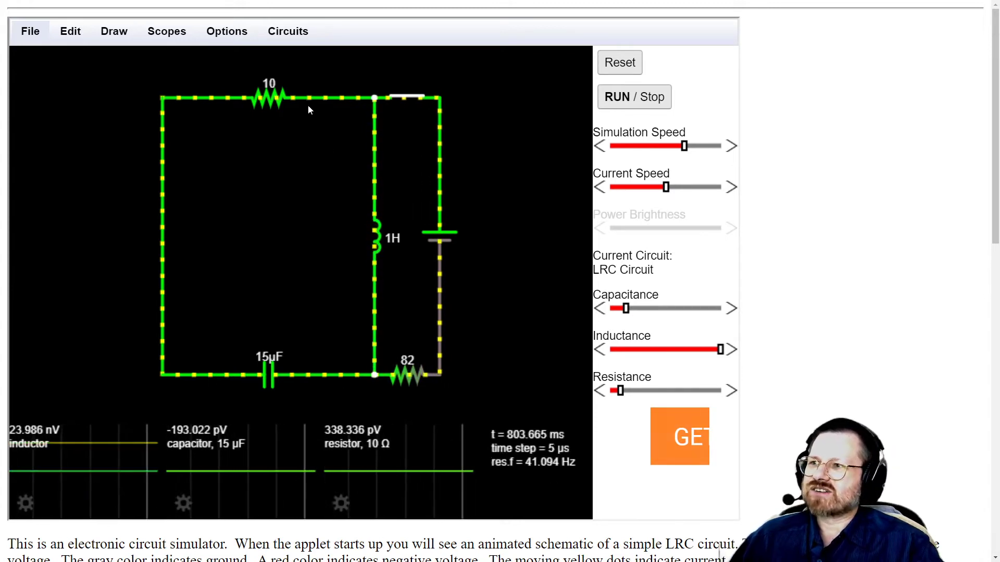
click(405, 97)
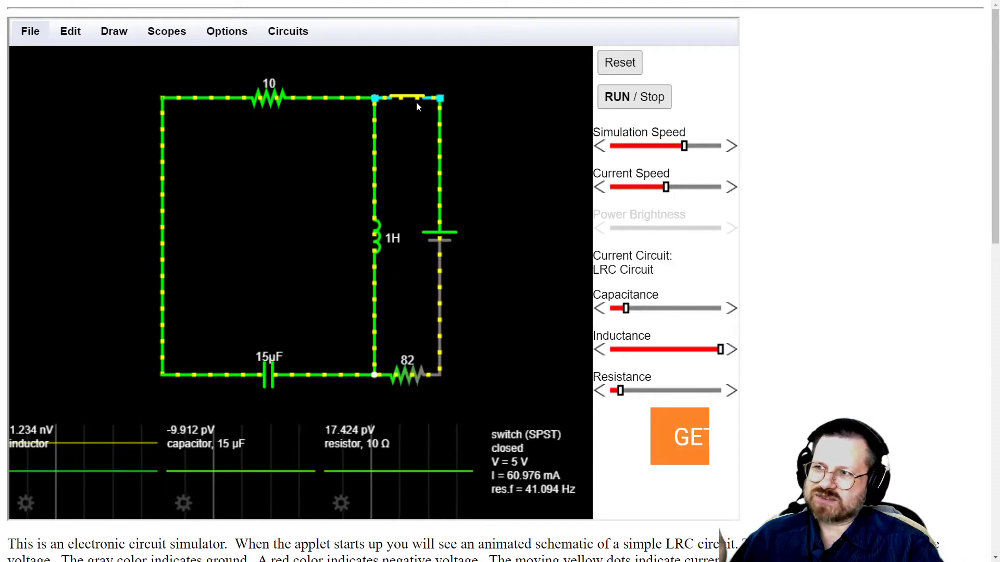
click(409, 99)
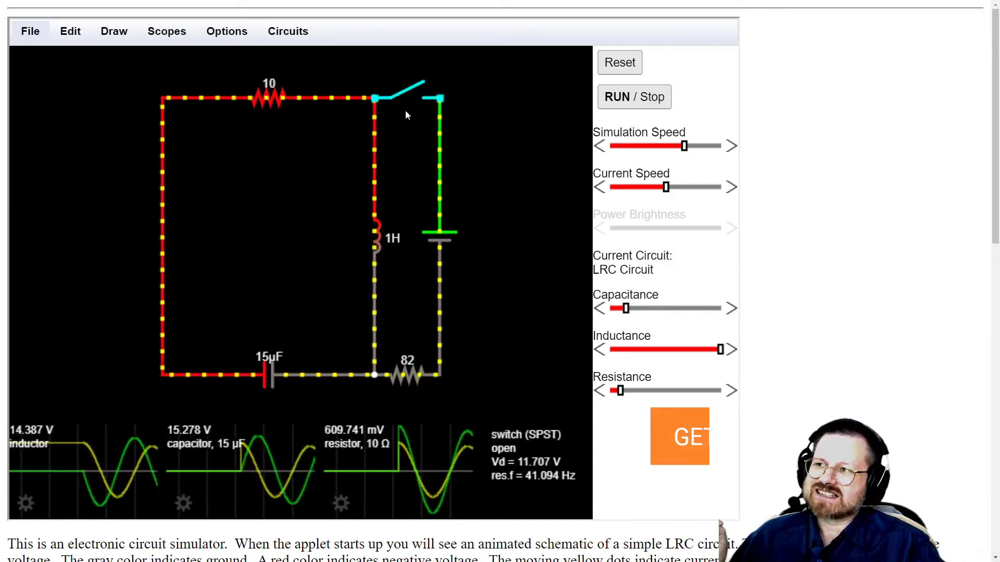
click(409, 89)
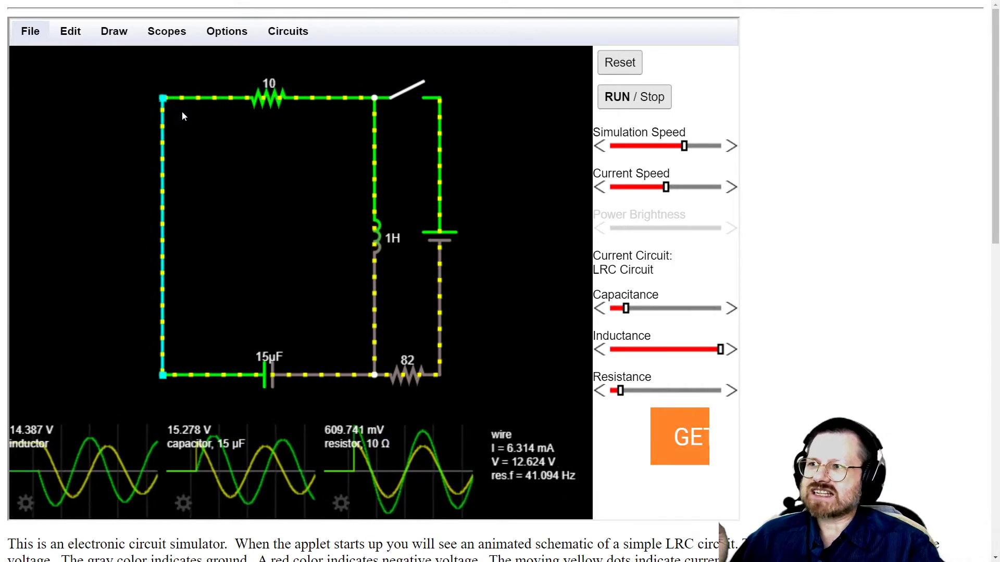
click(269, 98)
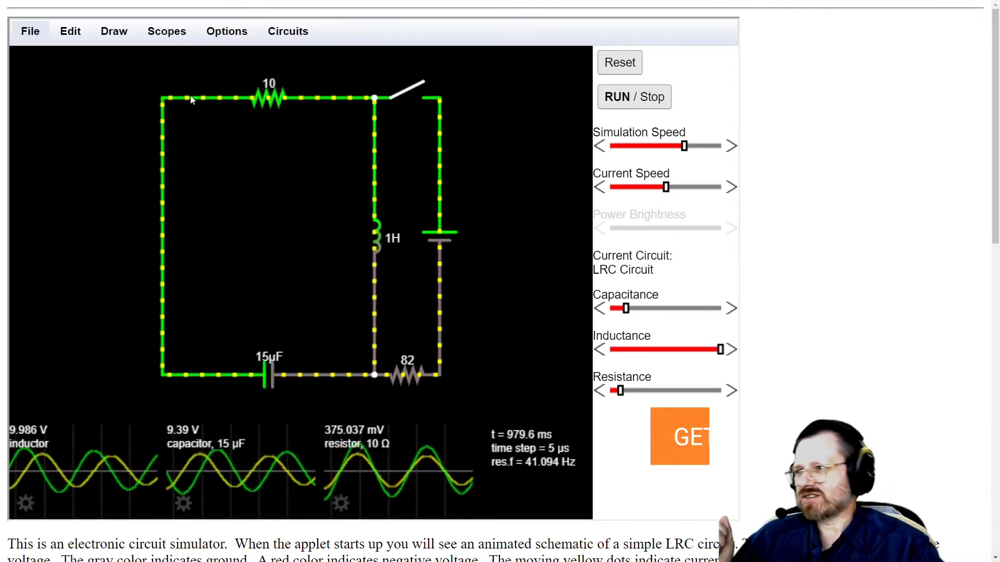
click(268, 376)
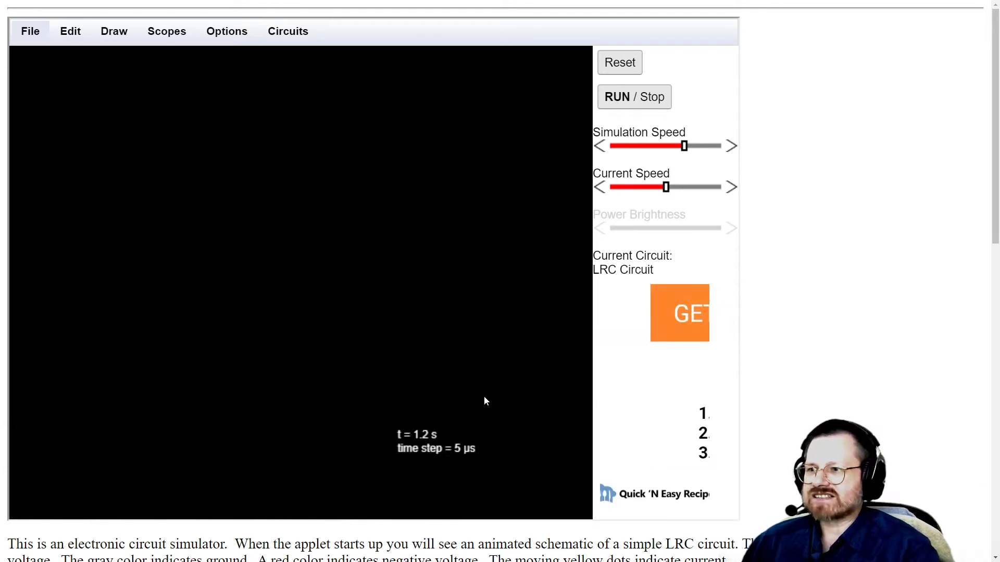
mouse_move(463, 392)
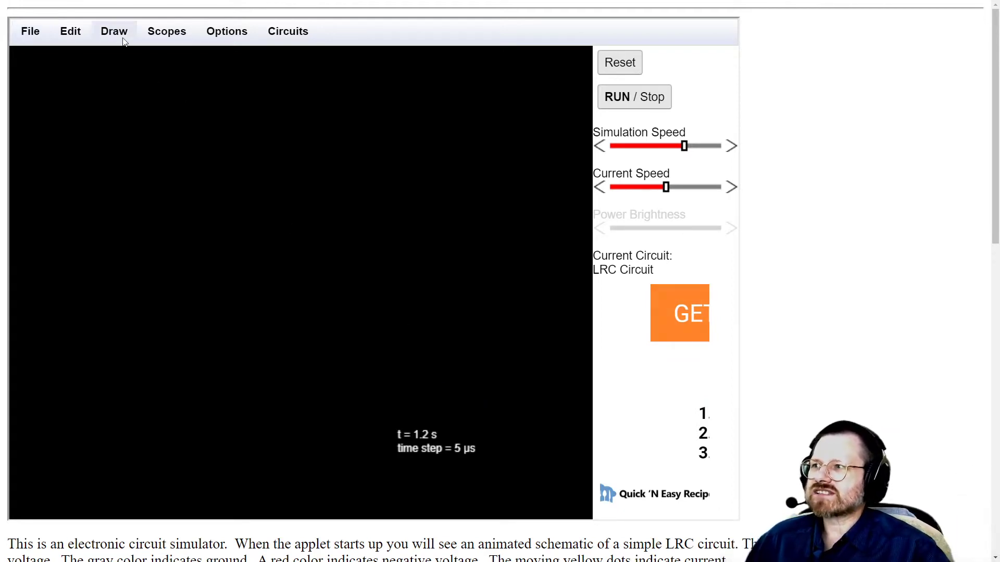
- Open the Draw menu to browse part categories such as Digital Chips
click(113, 31)
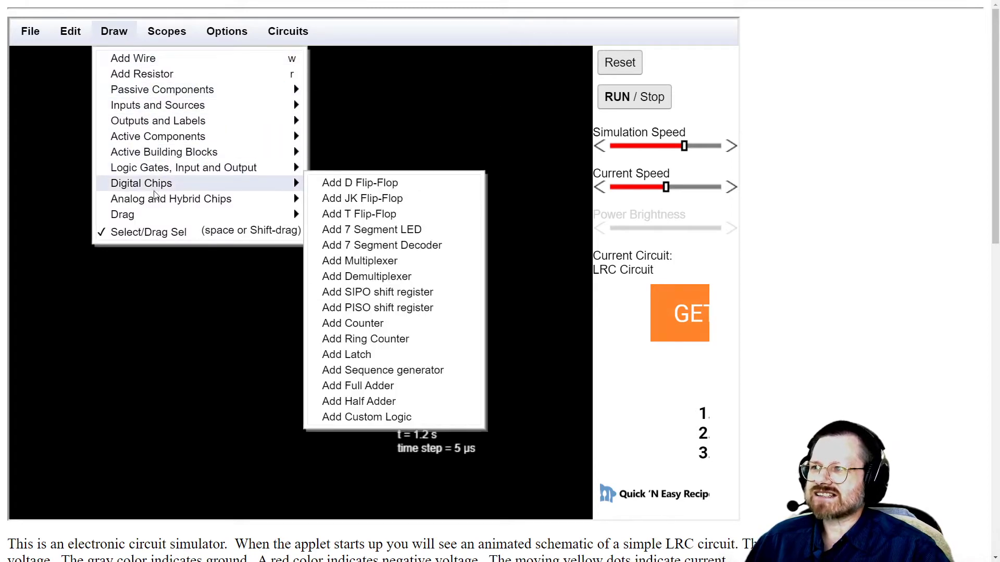
mouse_move(119, 36)
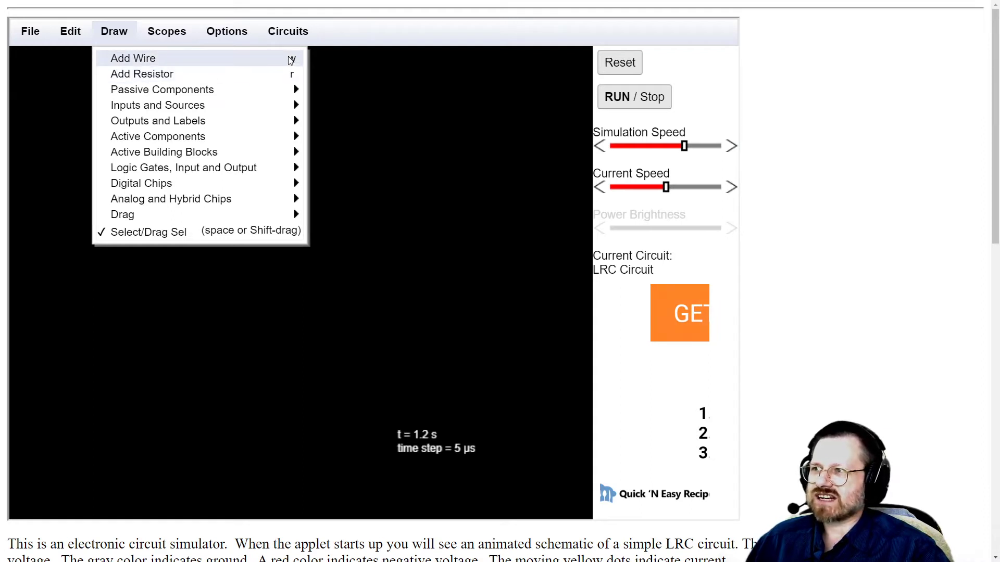
- Draw a battery, a 1k resistor and a round output component joined by wires
click(236, 317)
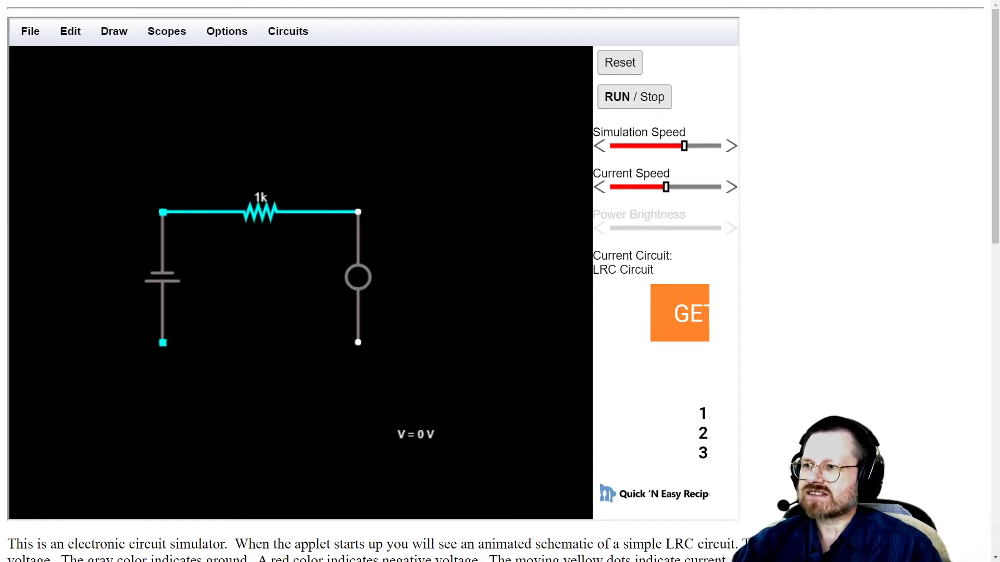
click(634, 96)
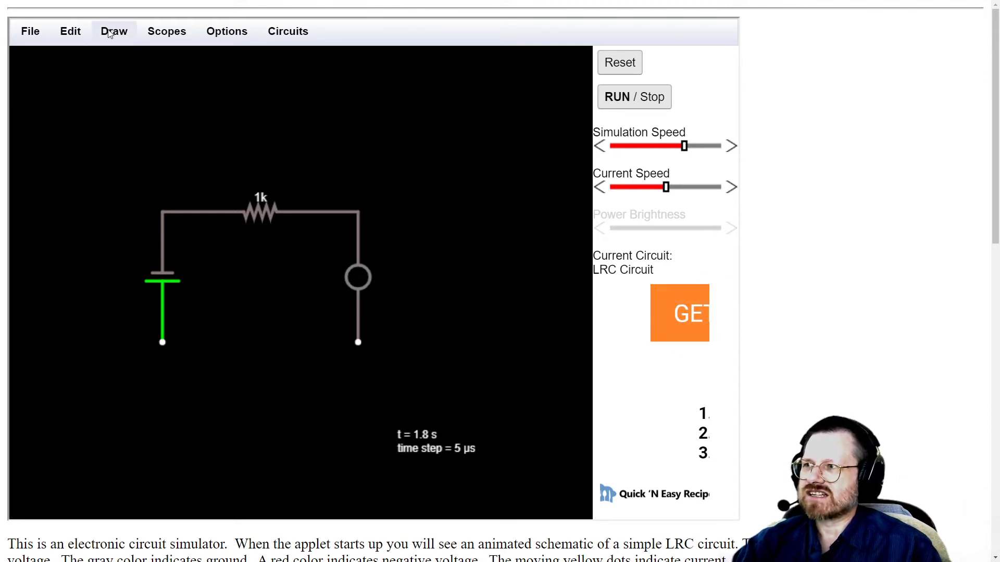
- Open the Draw menu to browse Passive Components, Outputs and Labels, and Active Components
click(113, 31)
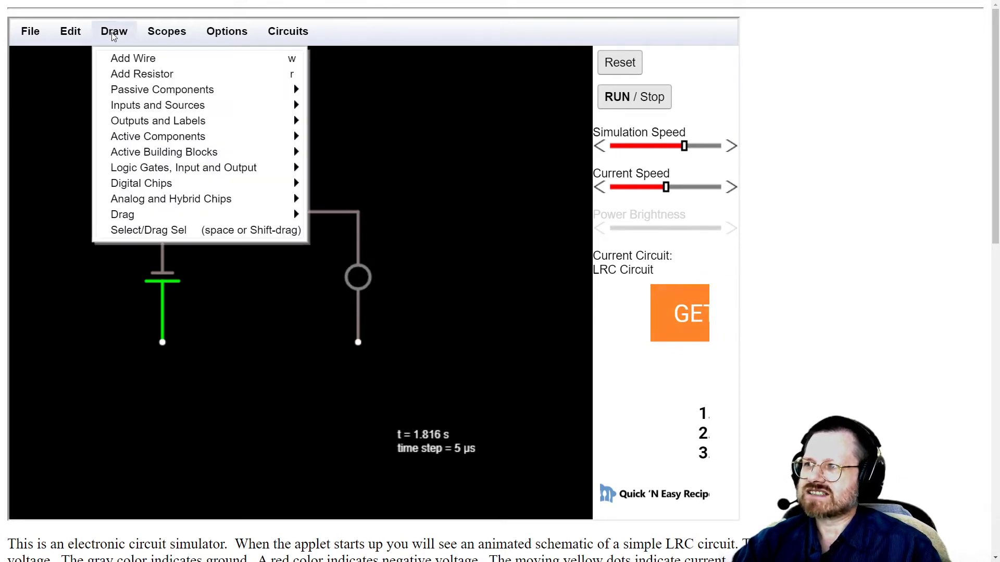
mouse_move(162, 89)
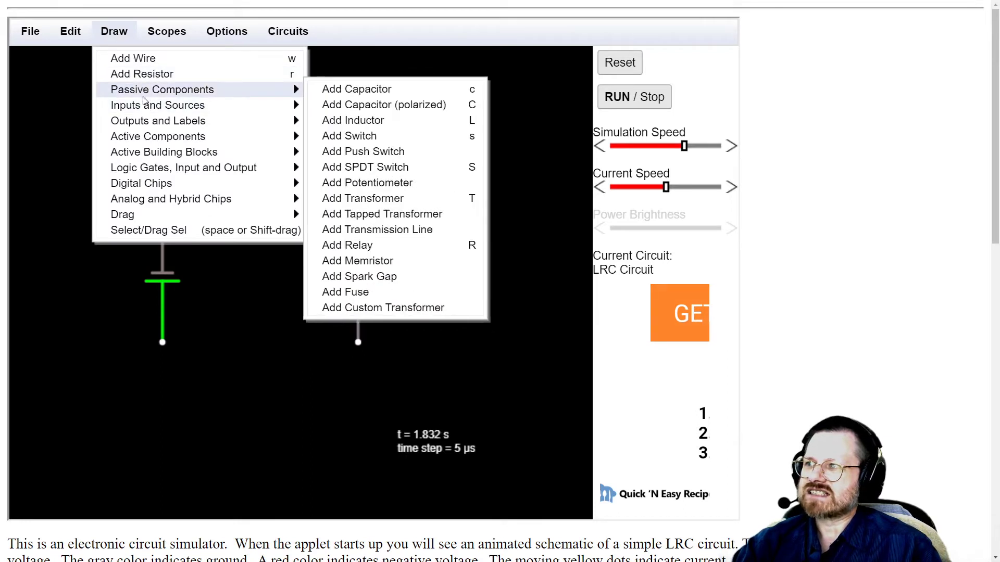
mouse_move(157, 121)
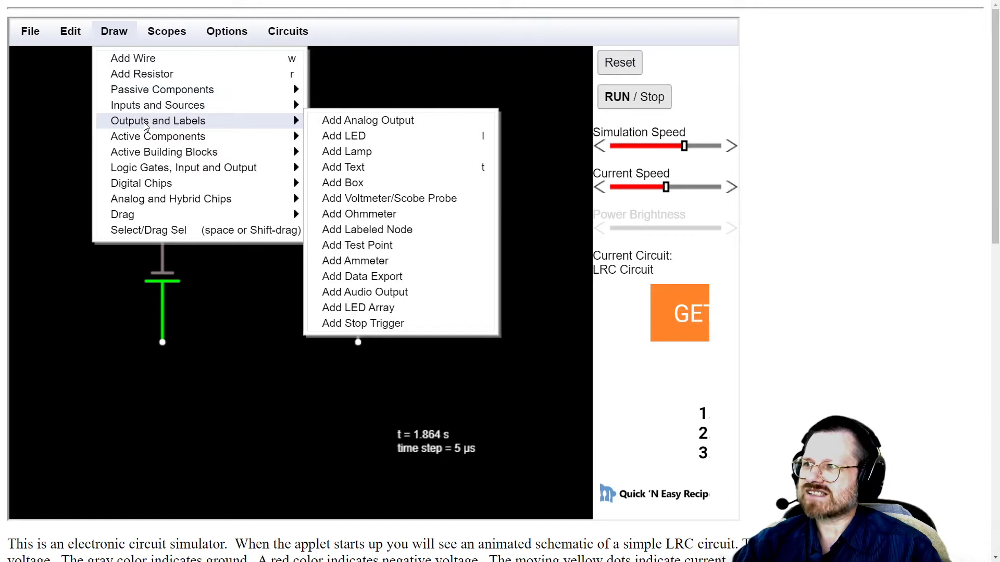
mouse_move(157, 136)
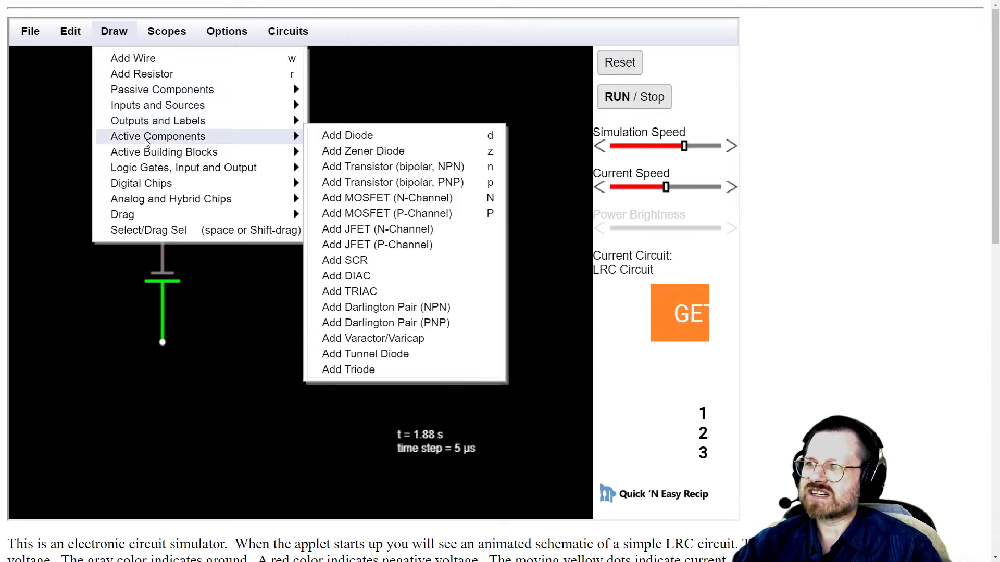
mouse_move(162, 89)
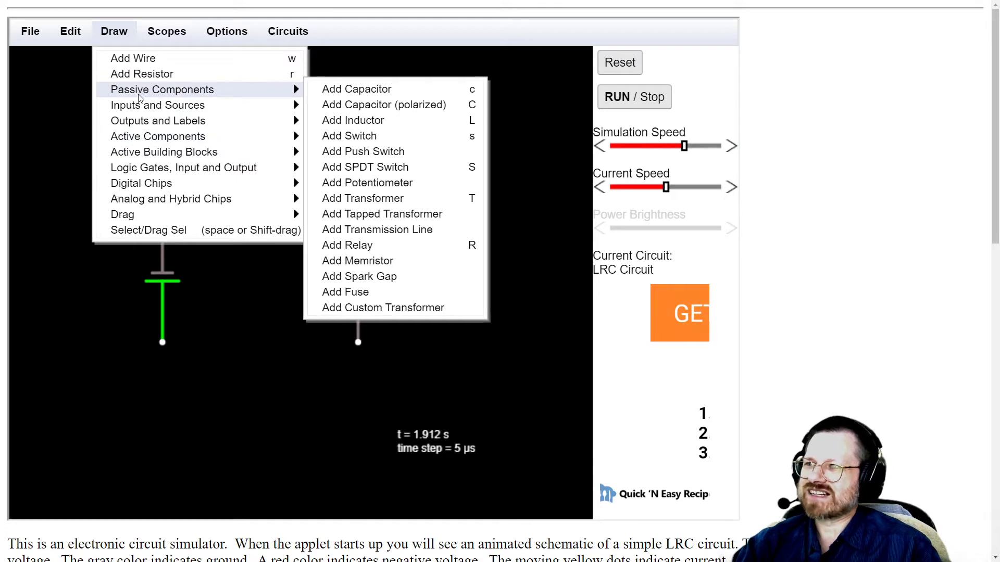
mouse_move(142, 74)
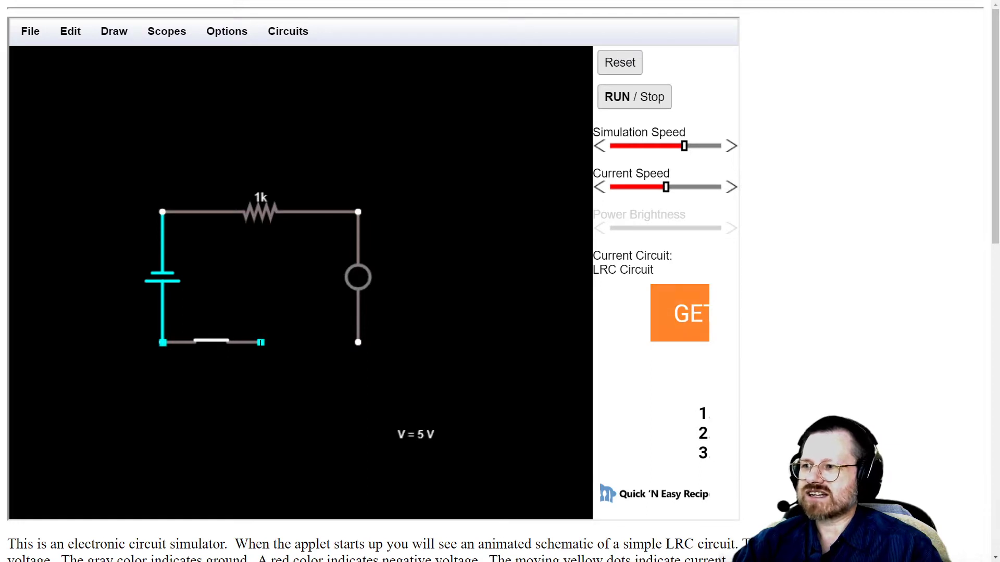
- Add a switch and wire below the battery to close the loop, leaving the switch open
click(633, 97)
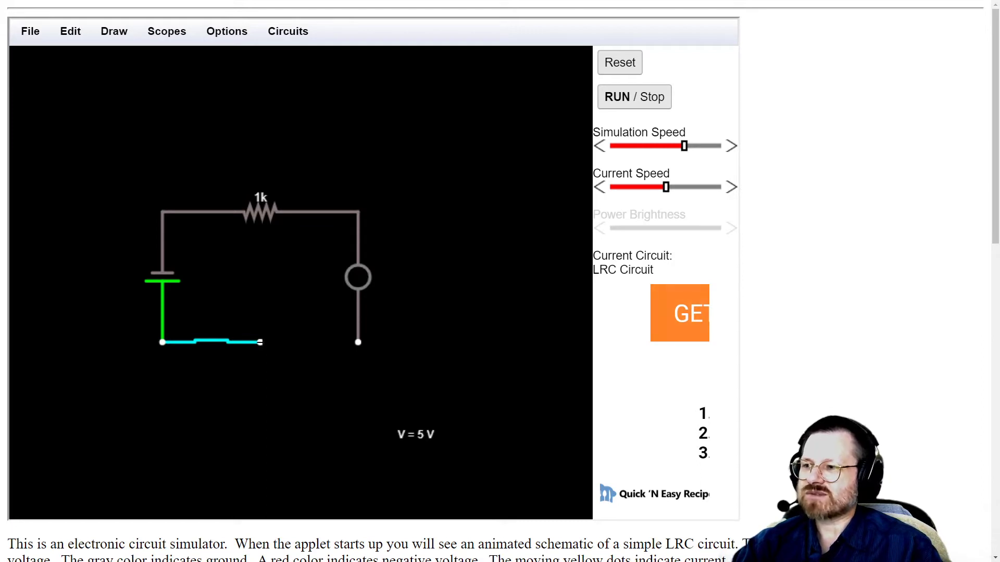
click(633, 97)
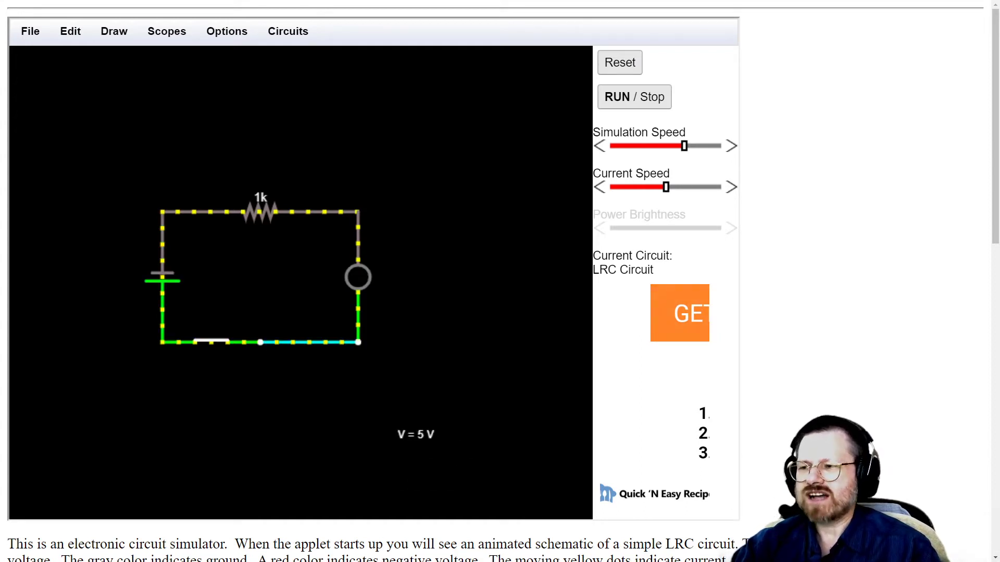
click(210, 342)
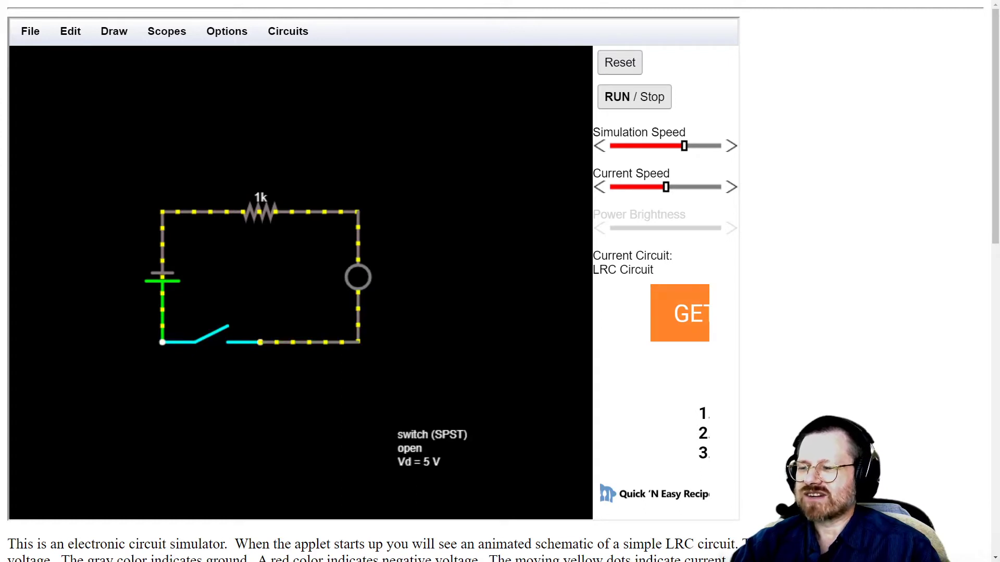
click(204, 335)
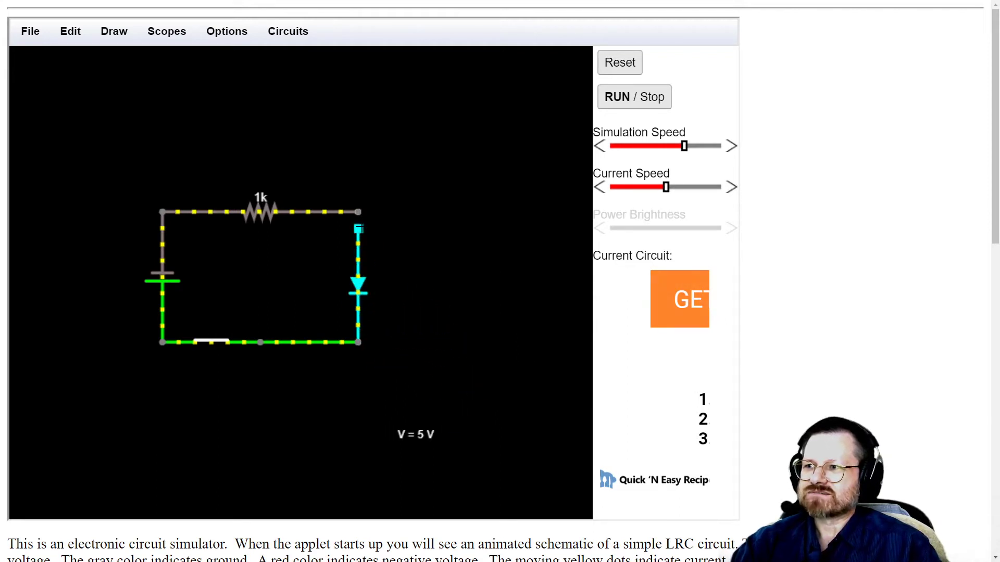
- Drag the LED onto the loop's right wire and swap its terminals so it conducts
click(357, 284)
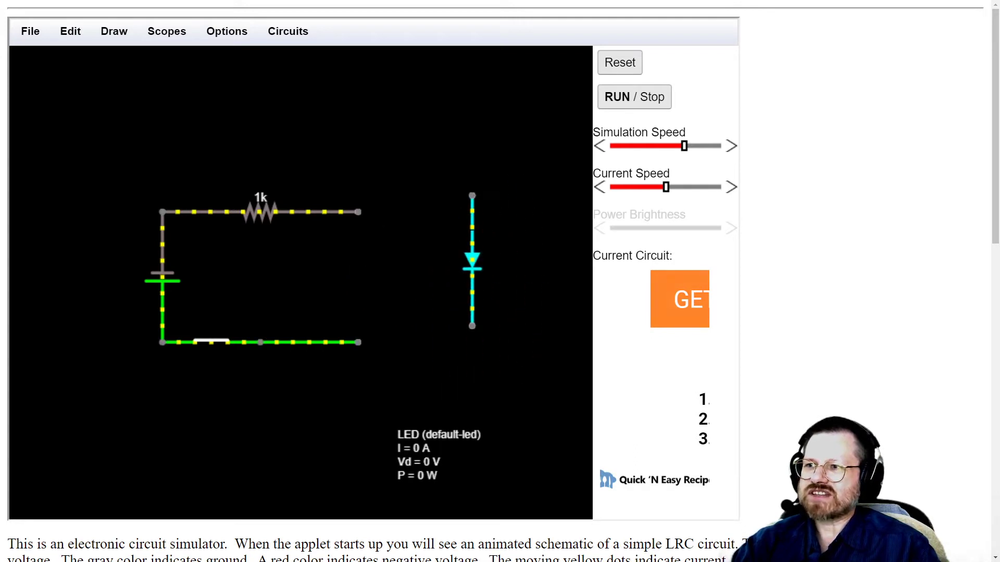
drag(472, 261, 357, 262)
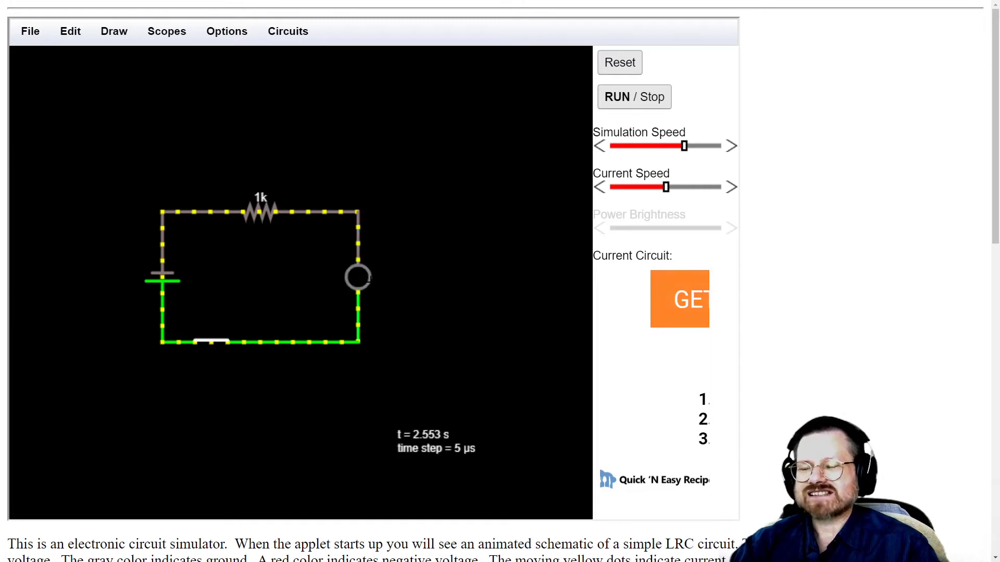
click(358, 276)
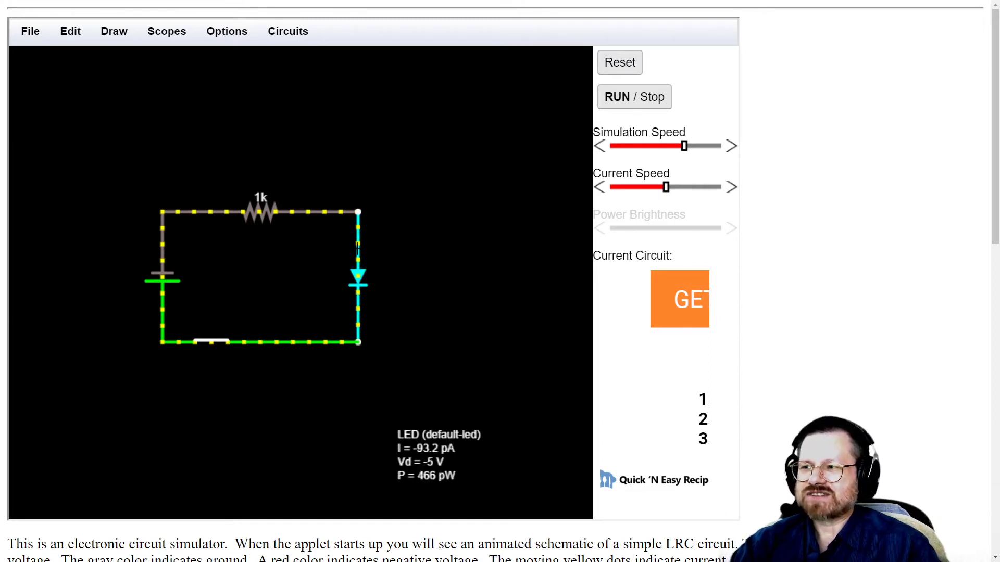
right_click(357, 281)
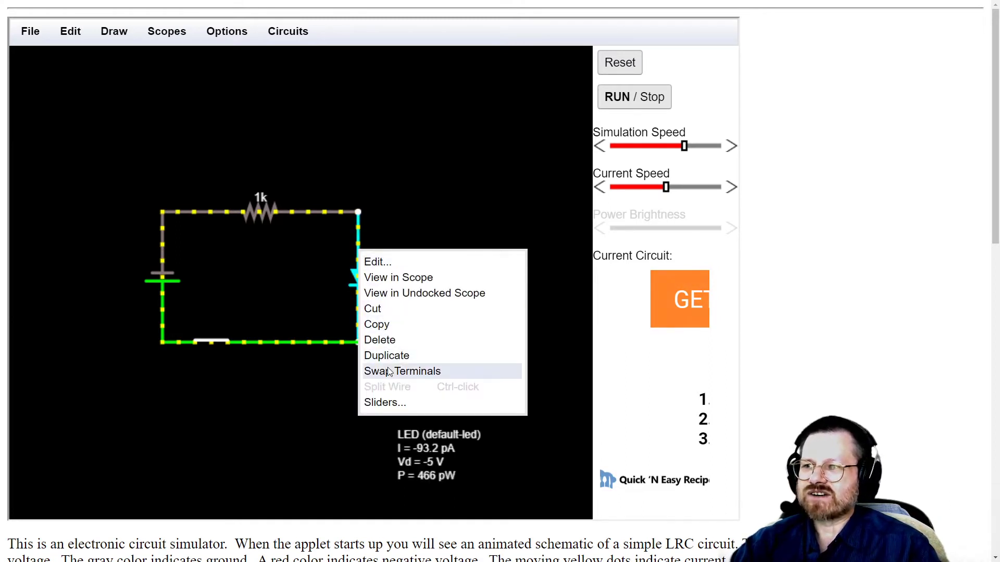
click(402, 371)
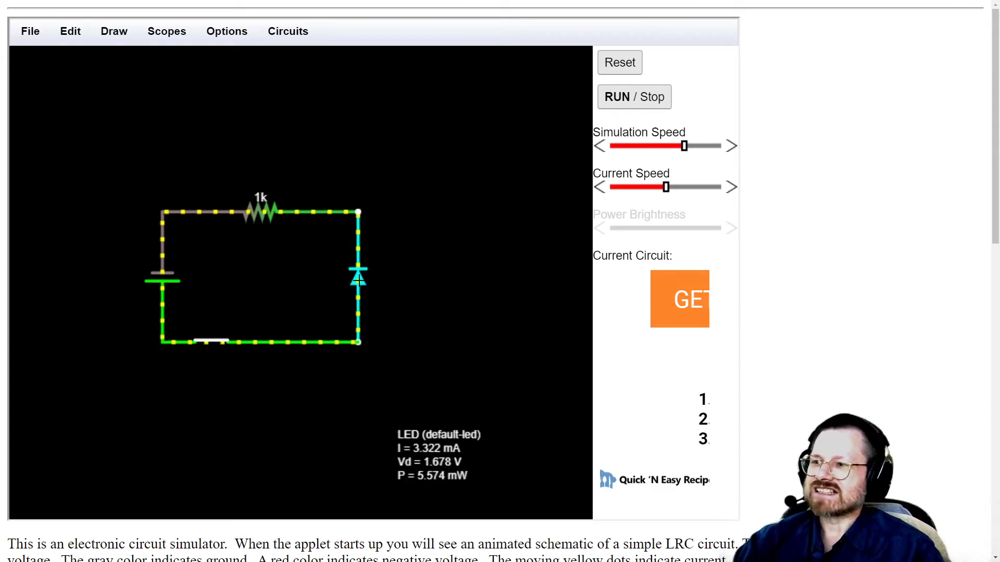
click(357, 277)
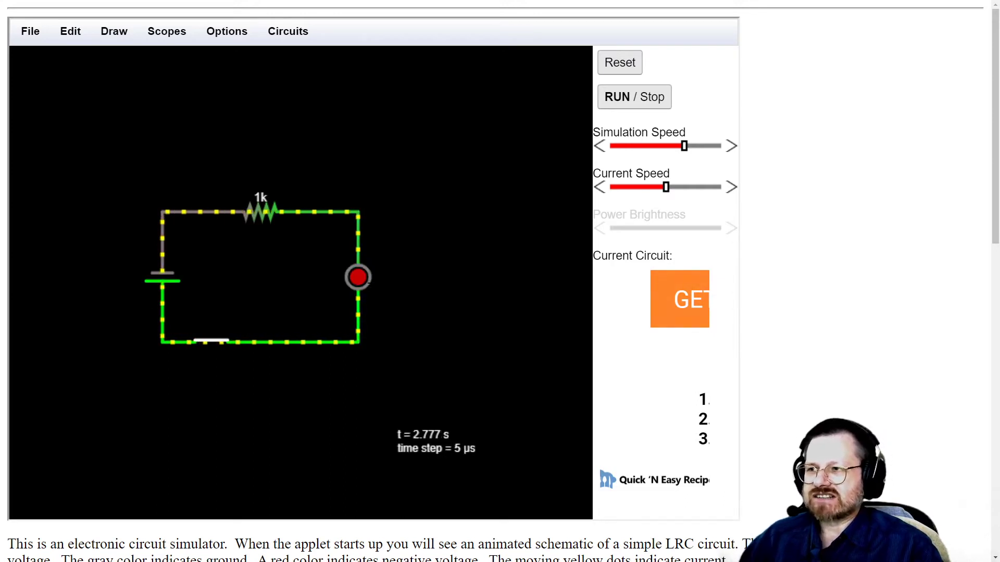
click(261, 210)
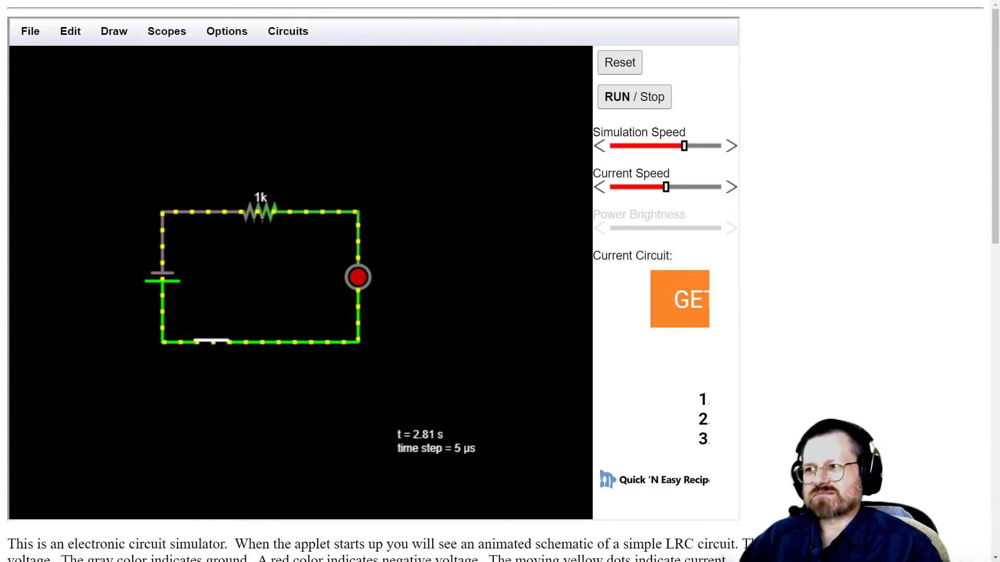
click(216, 342)
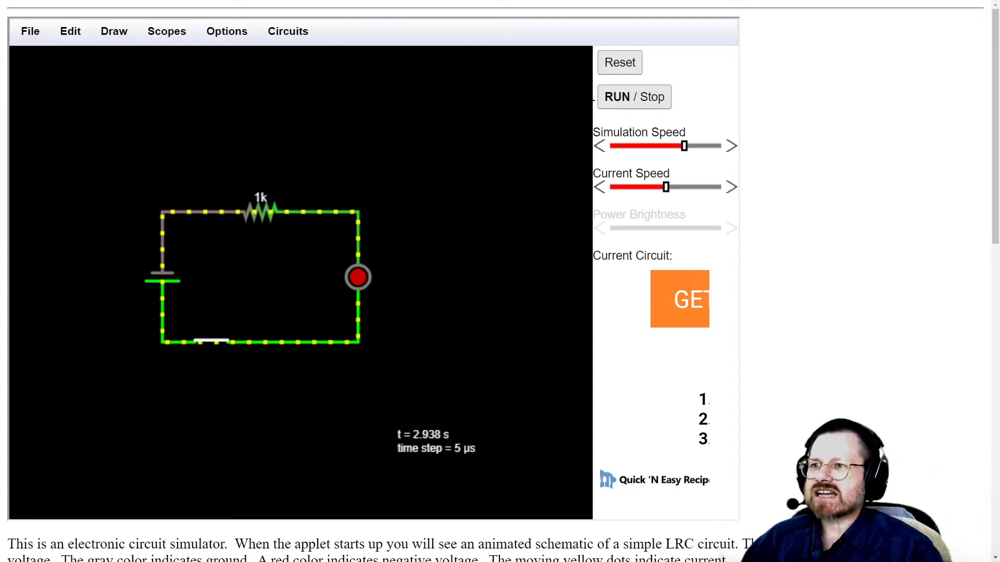
- Pause and resume the simulation, then adjust the Current Speed slider
click(633, 97)
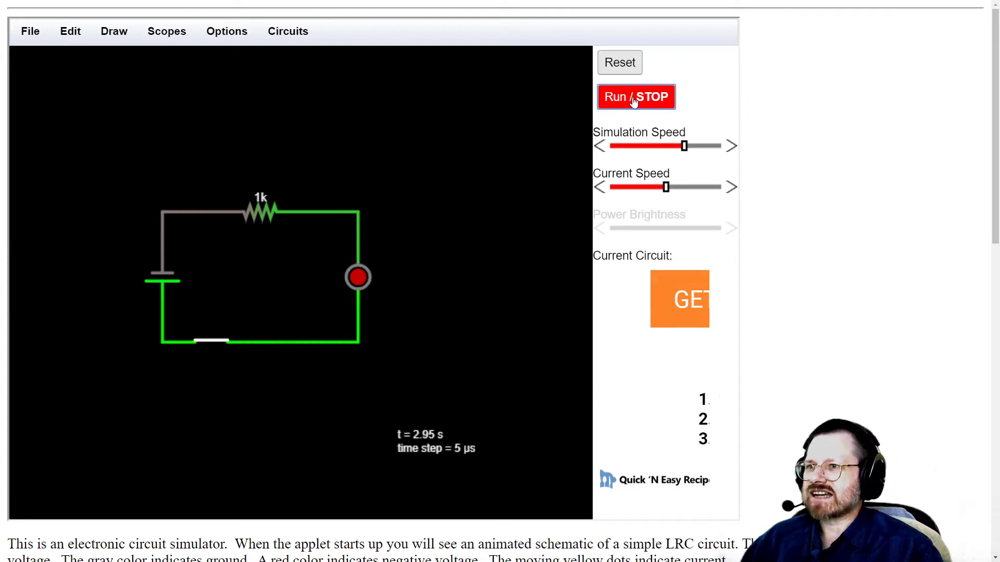
click(635, 96)
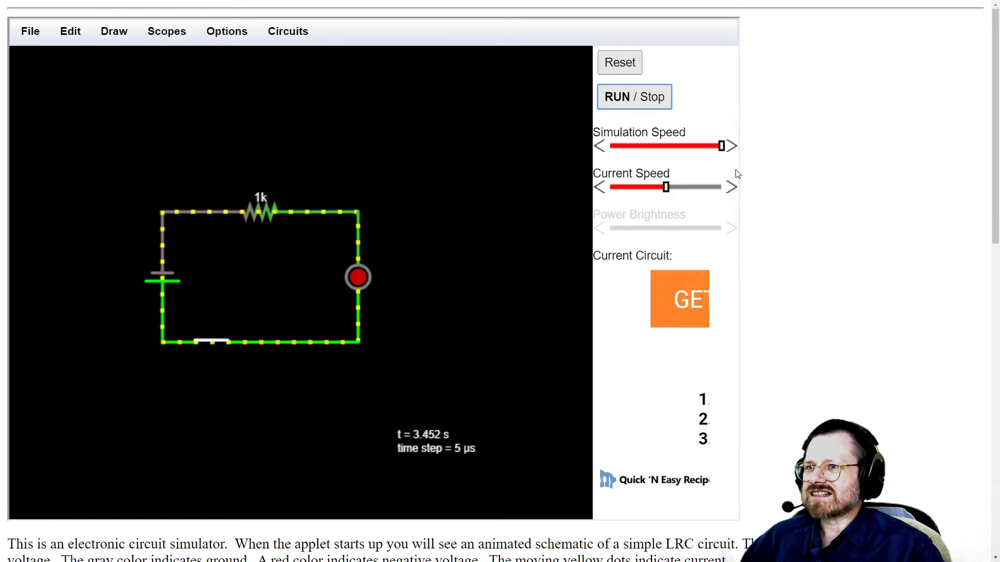
drag(667, 187, 689, 187)
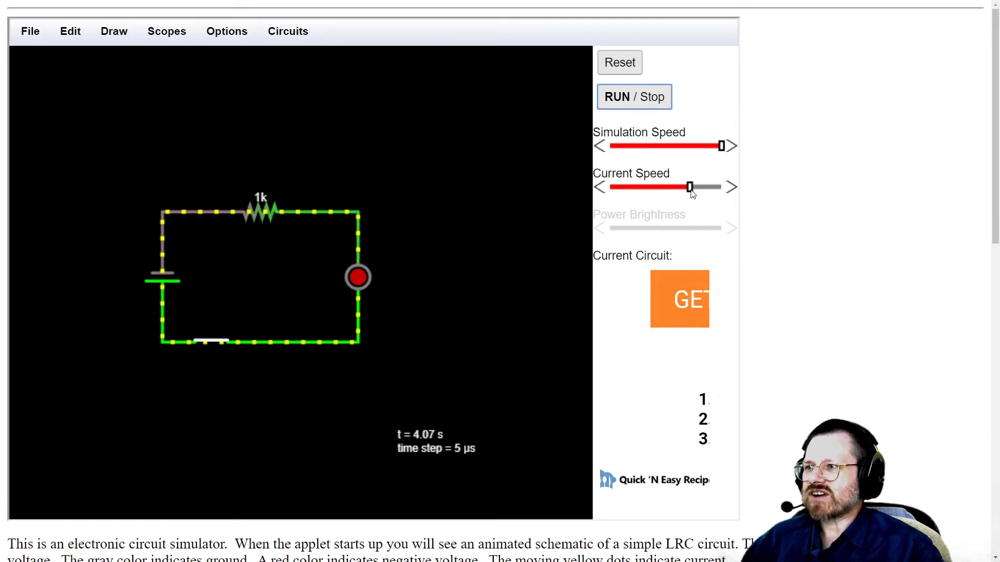
drag(688, 187, 679, 187)
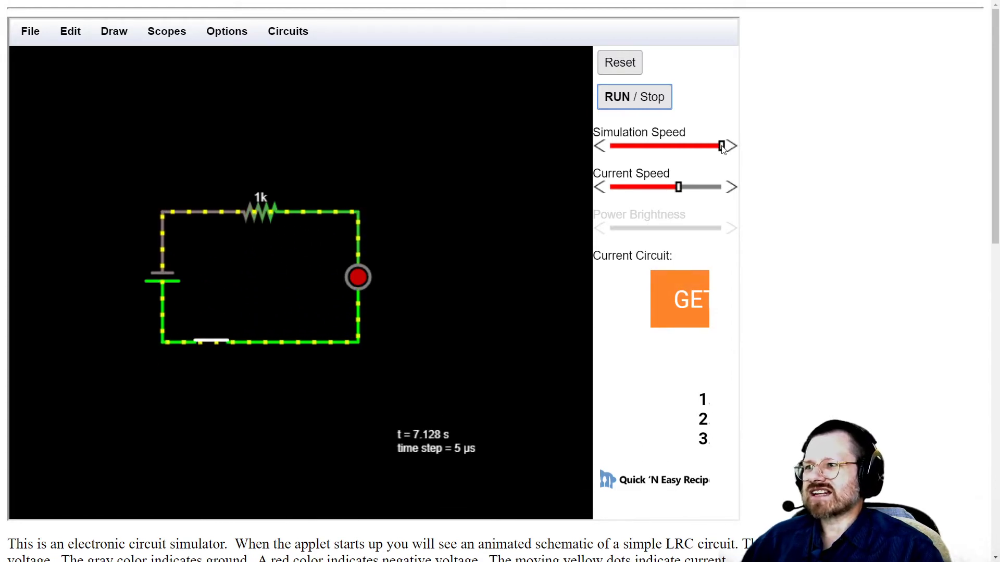
- Set Simulation Speed to about halfway and fine-tune the Current Speed slider
drag(719, 146, 608, 145)
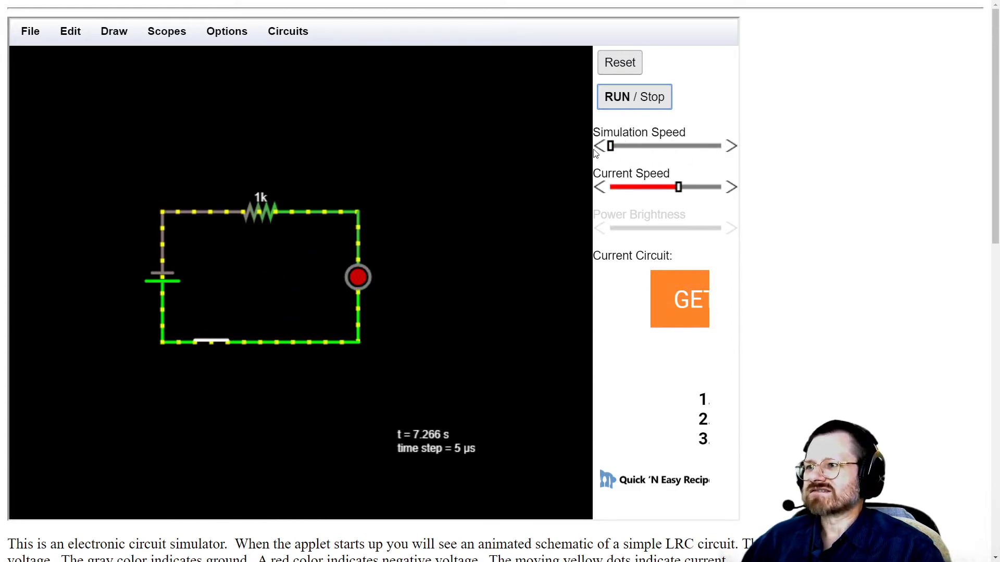
drag(608, 145, 659, 145)
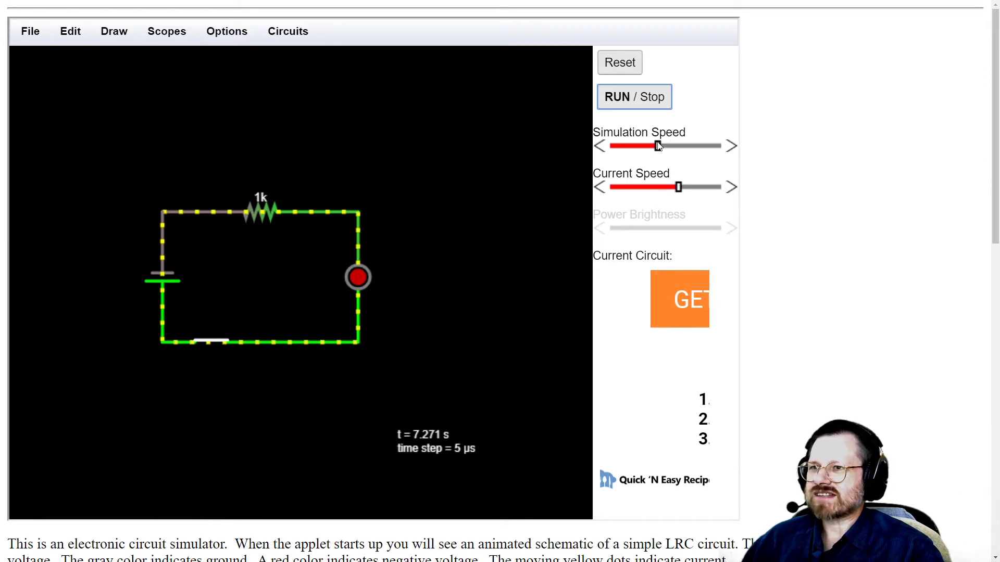
drag(656, 145, 664, 146)
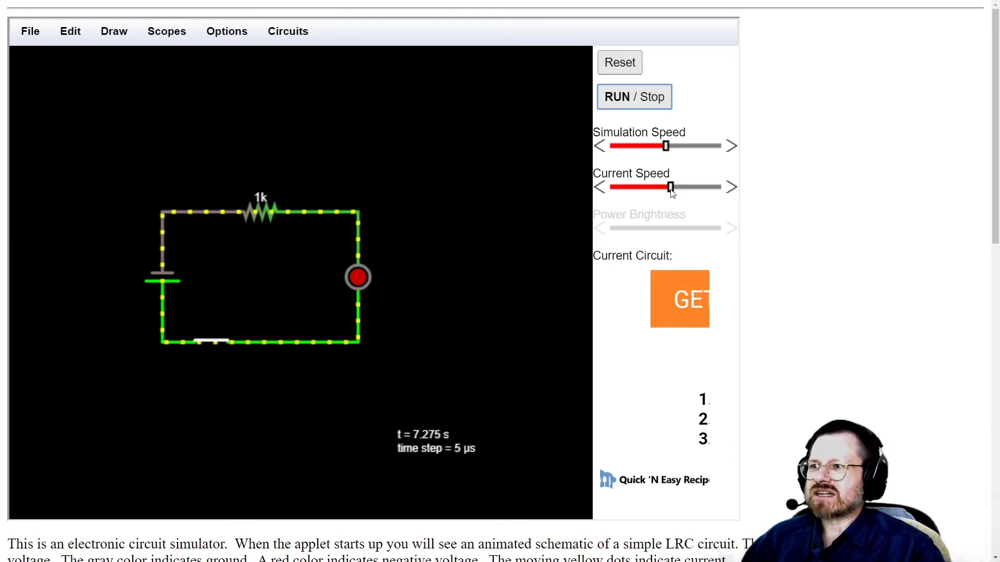
drag(665, 187, 675, 187)
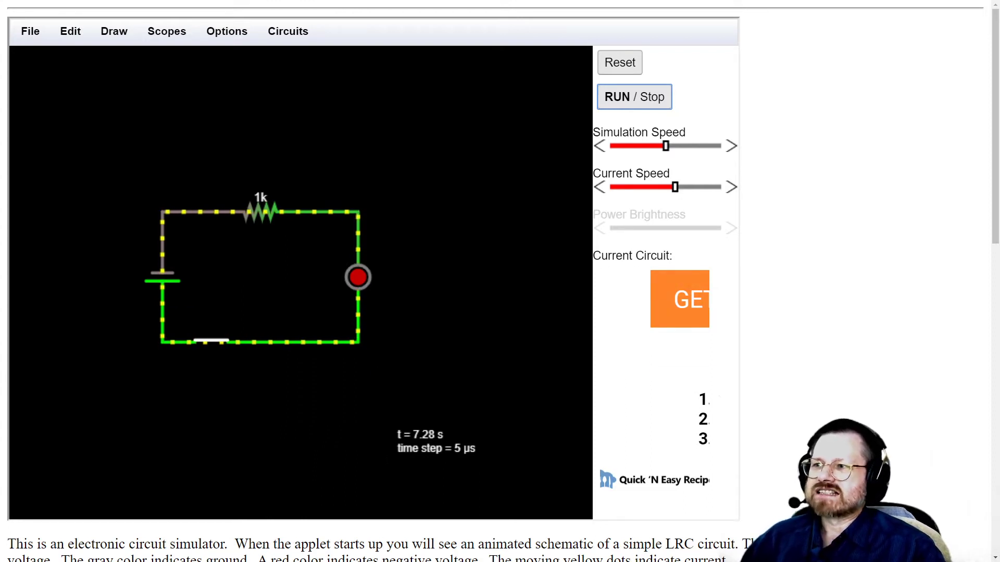
- Open the 1k resistor's Edit dialog from its right-click menu
click(261, 210)
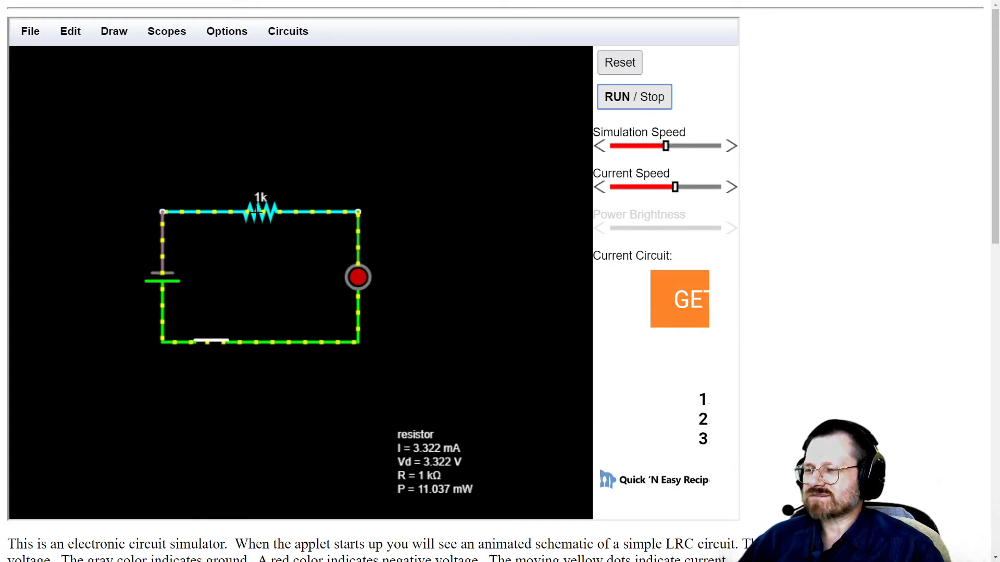
right_click(261, 210)
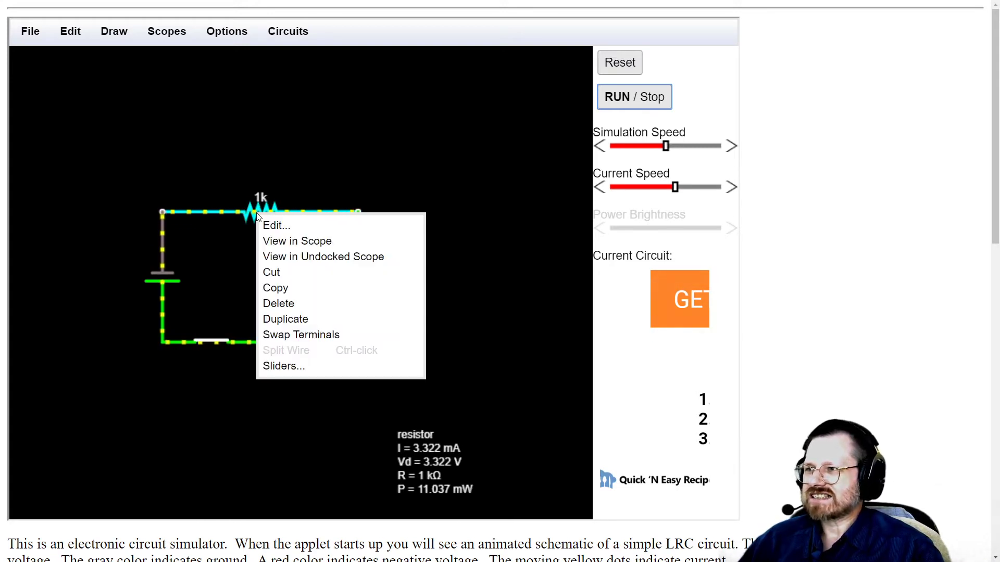
mouse_move(276, 224)
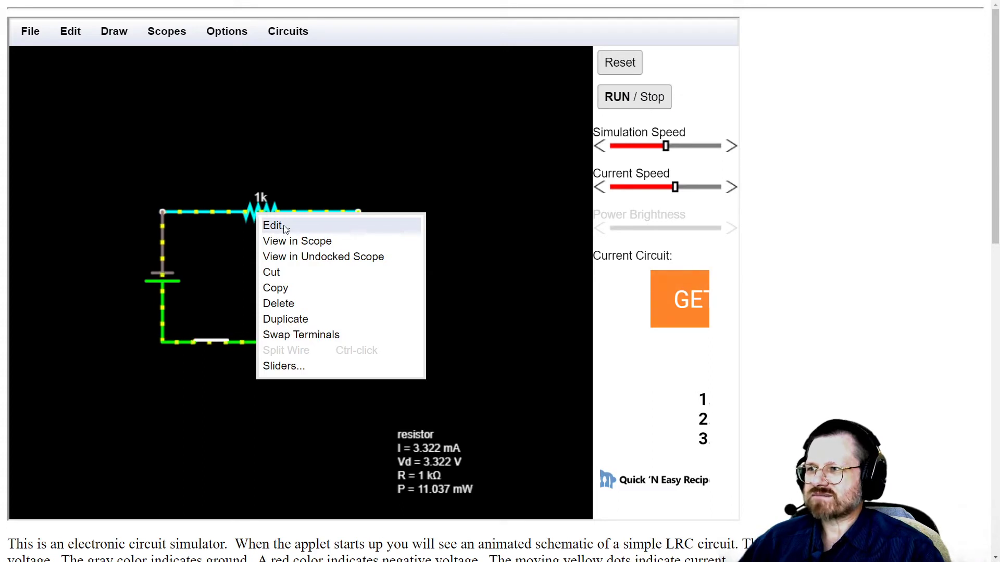
click(274, 225)
text(100k)
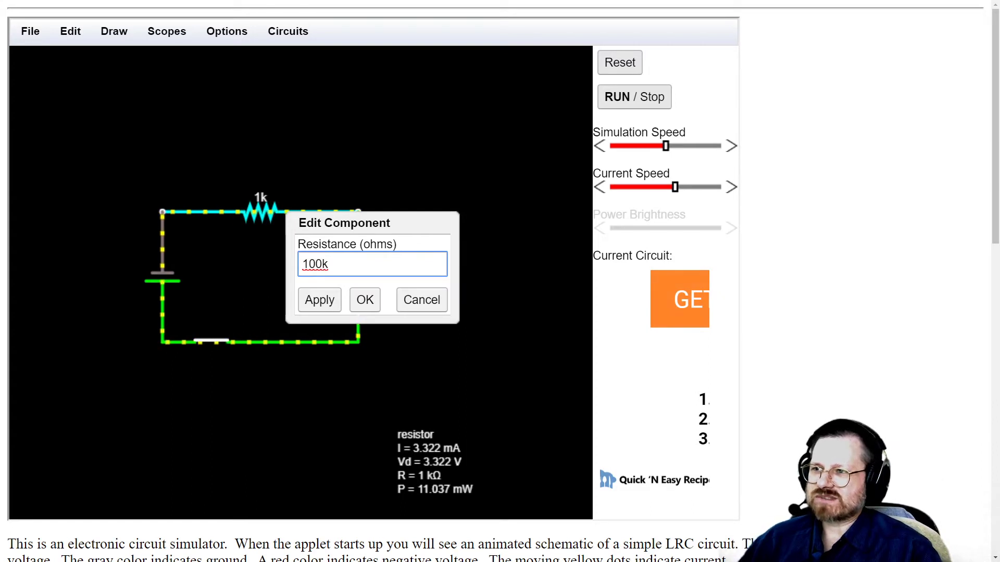
- Apply resistances of 100k, then 100 ohms, then 1 ohm to the resistor
click(318, 300)
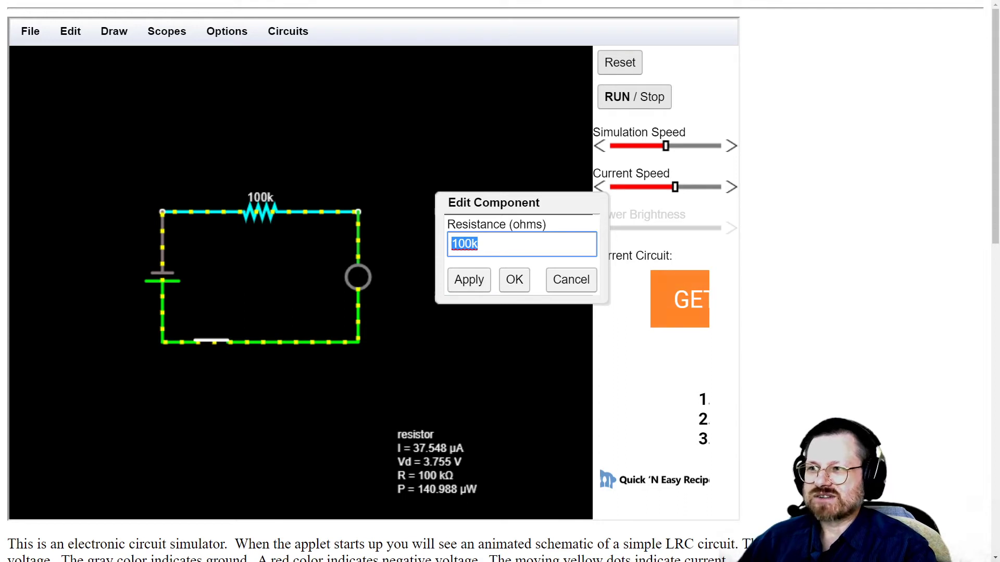
text(100)
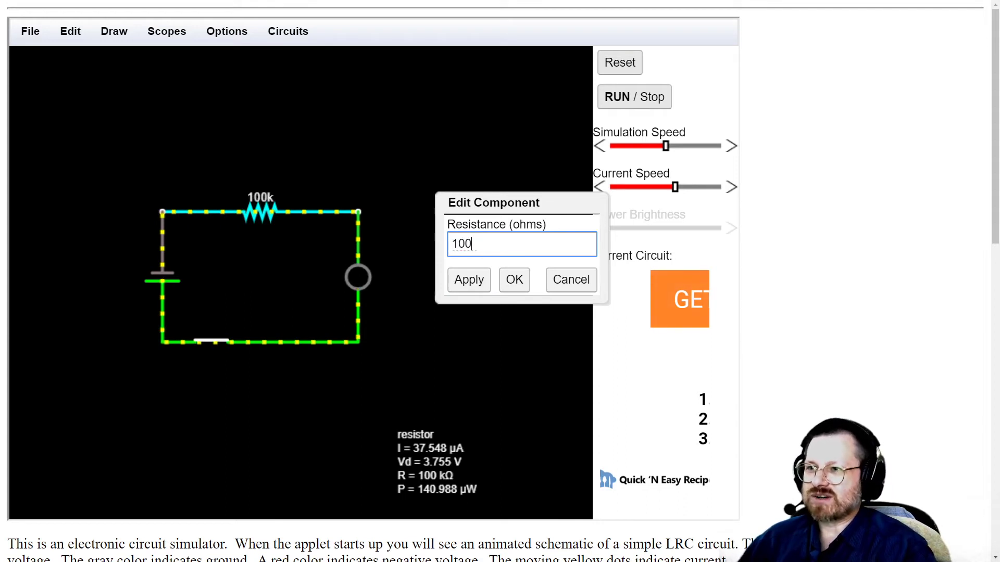
click(468, 280)
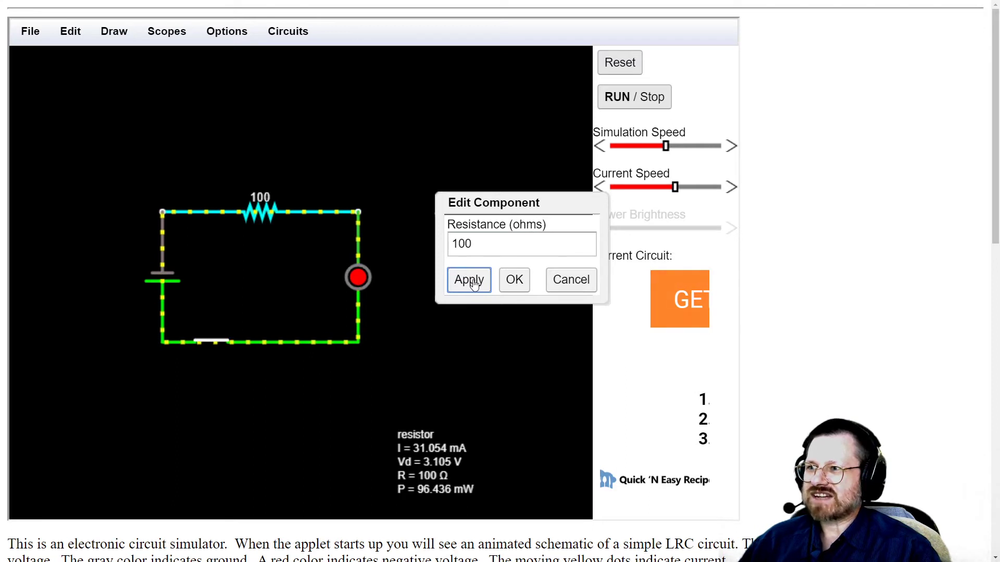
click(521, 244)
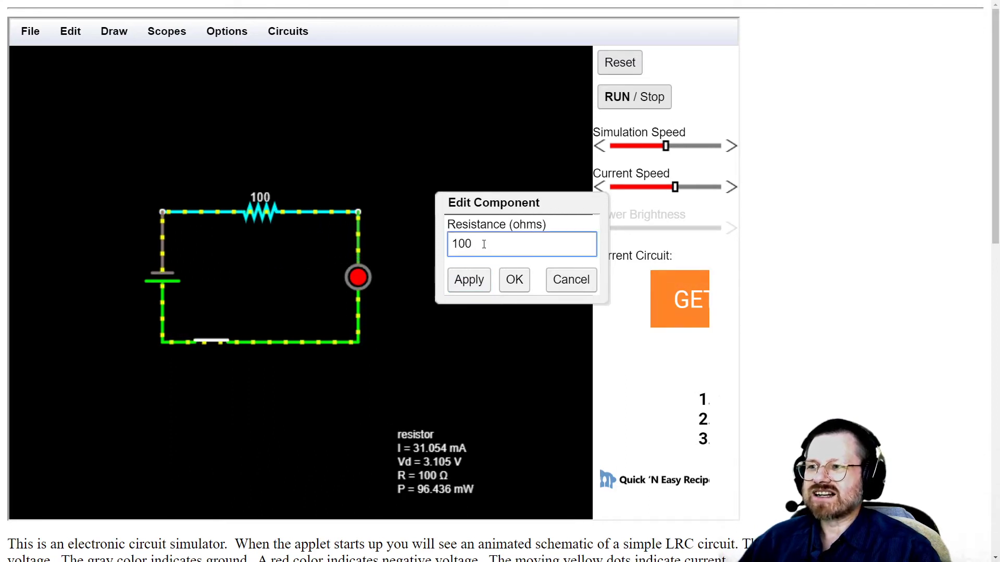
text(1)
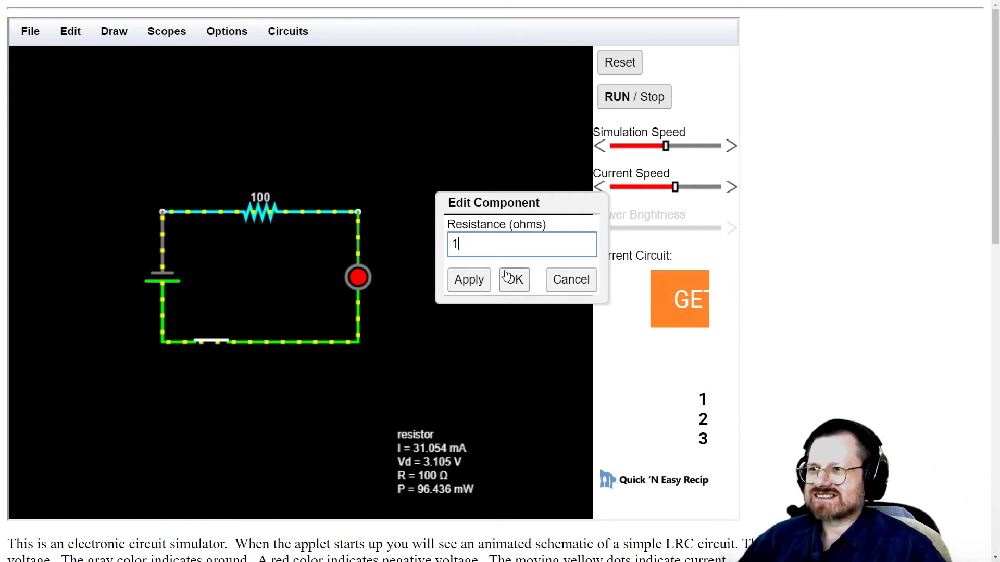
click(469, 280)
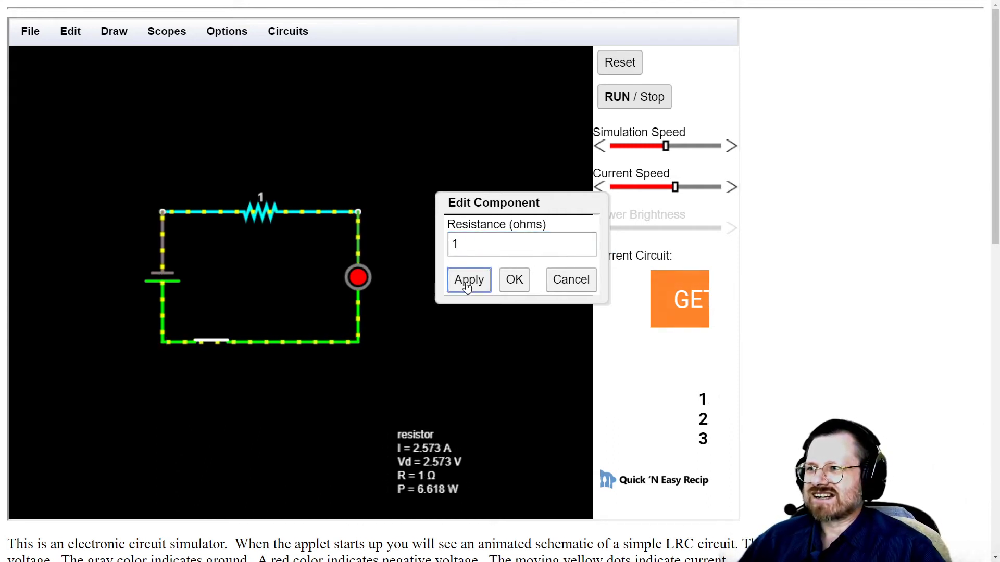
click(468, 280)
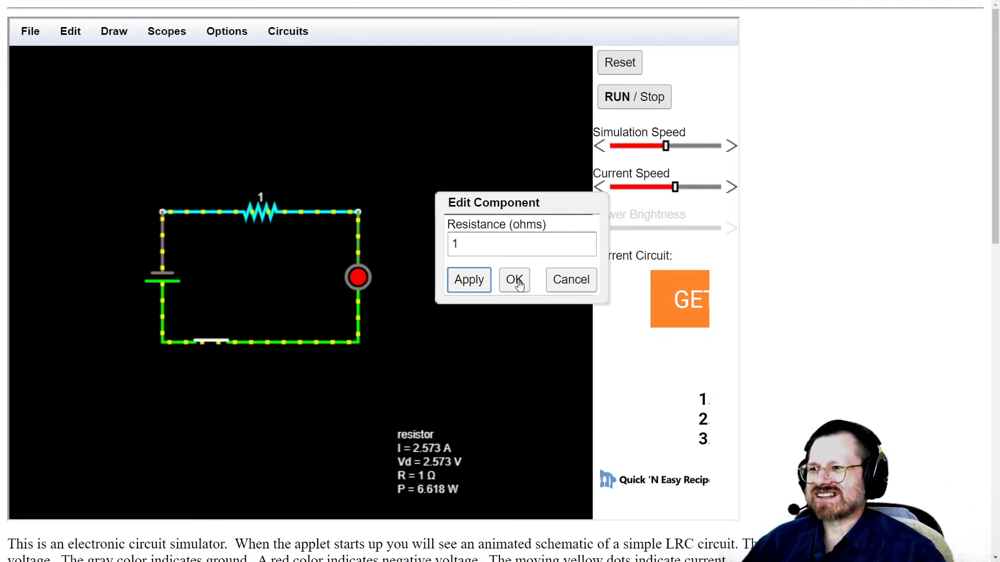
click(513, 279)
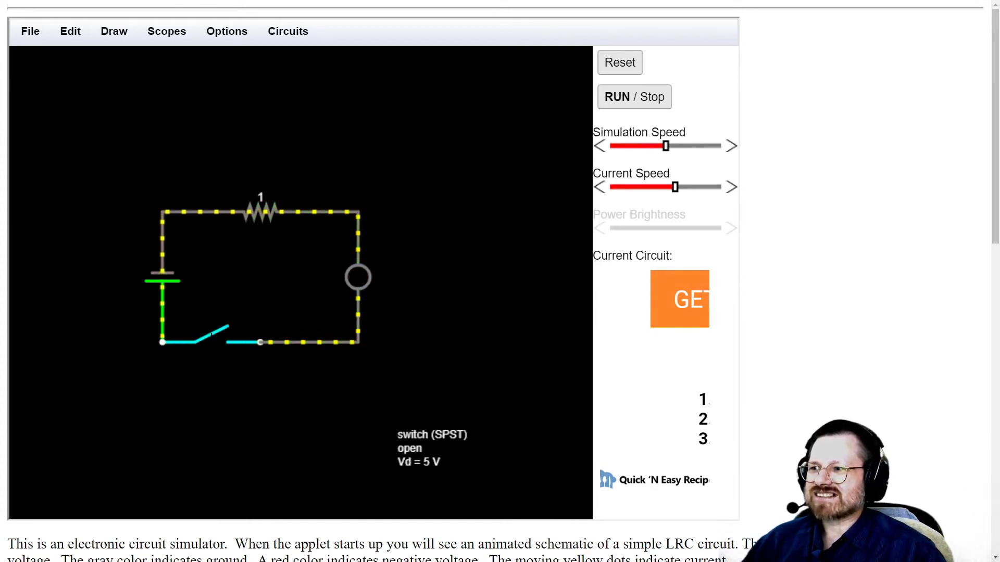
click(204, 334)
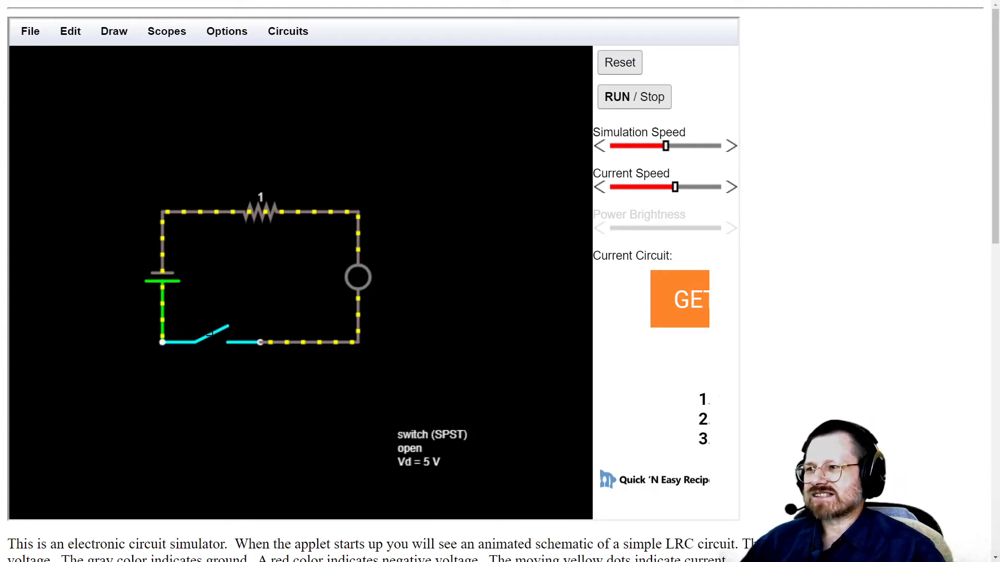
click(204, 335)
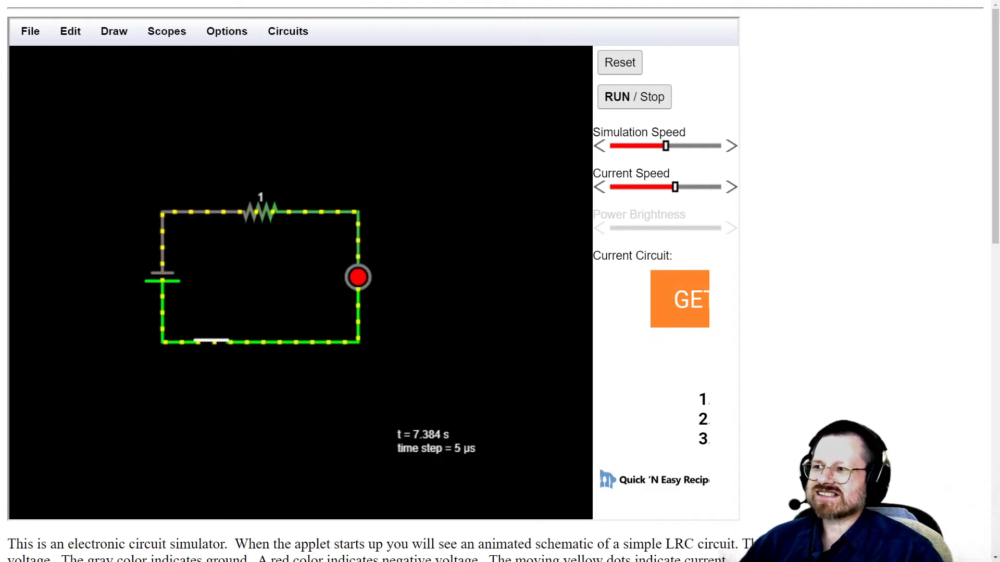
click(261, 213)
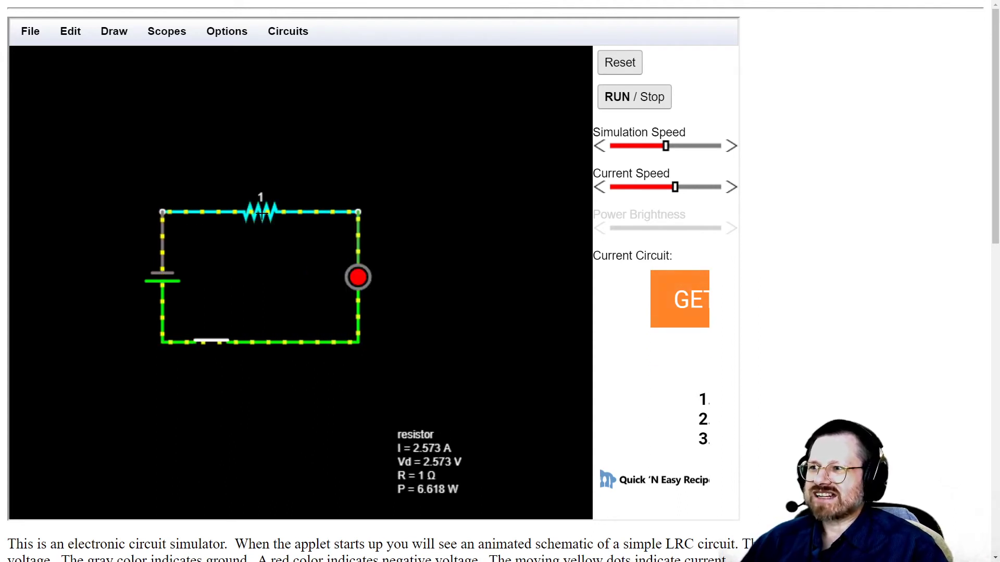
- Set the resistor to 1000 ohms (1k) in its edit dialog, then check the loop
double_click(261, 210)
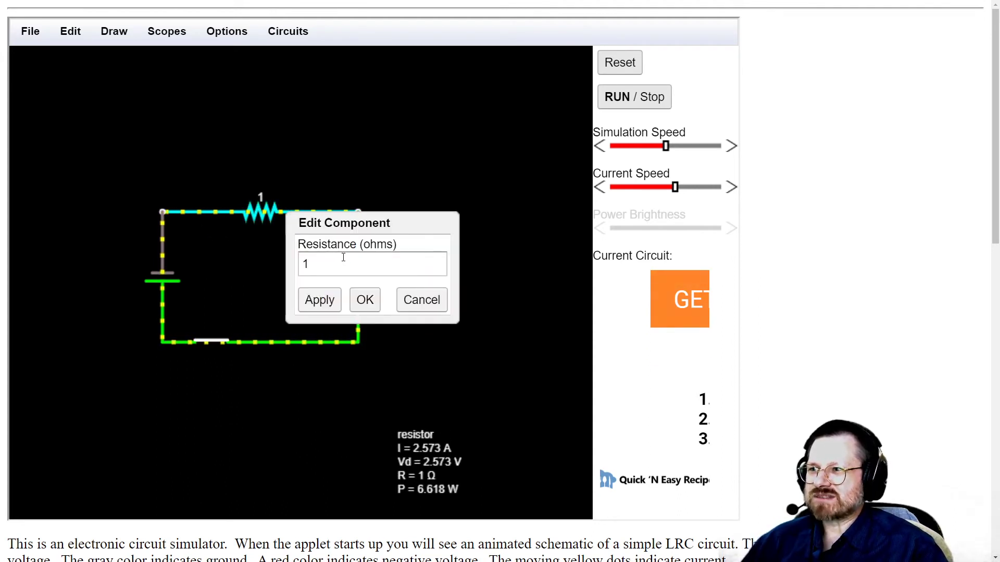
text(000)
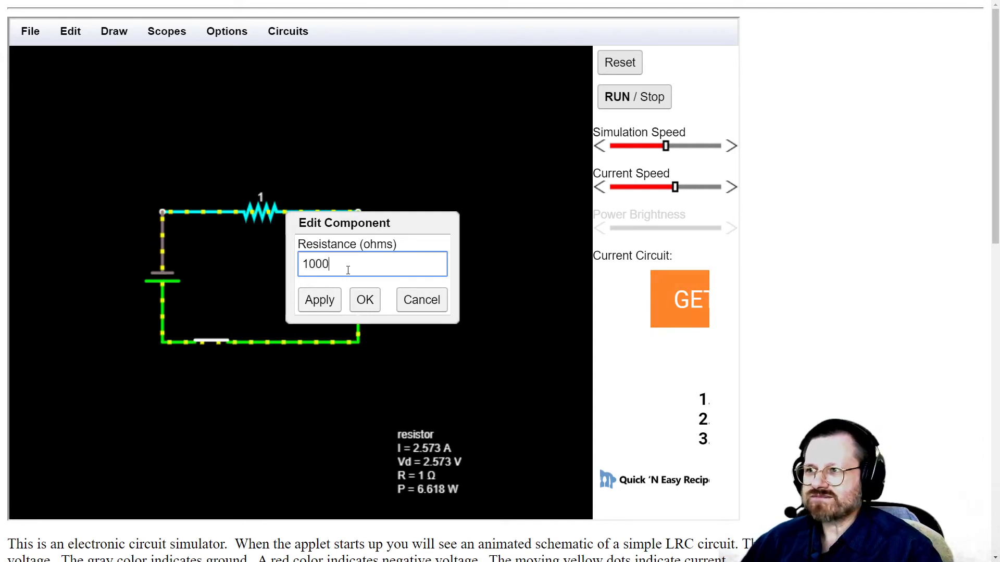
click(319, 299)
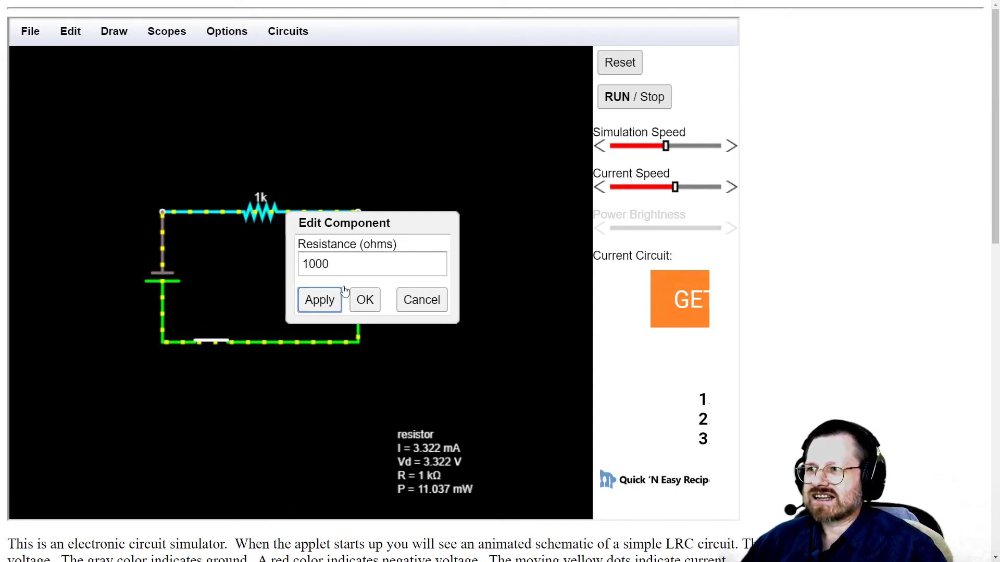
click(364, 300)
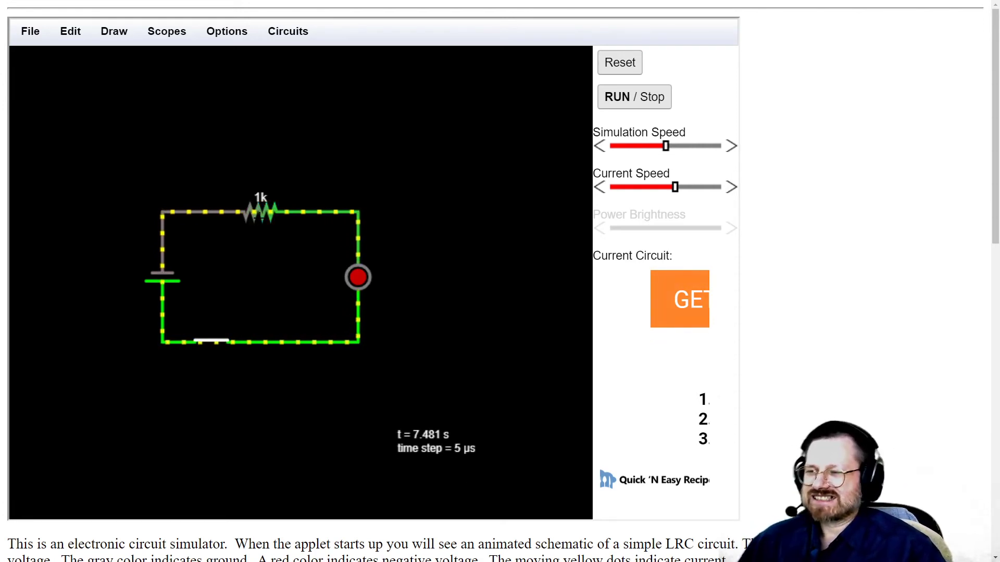
click(262, 210)
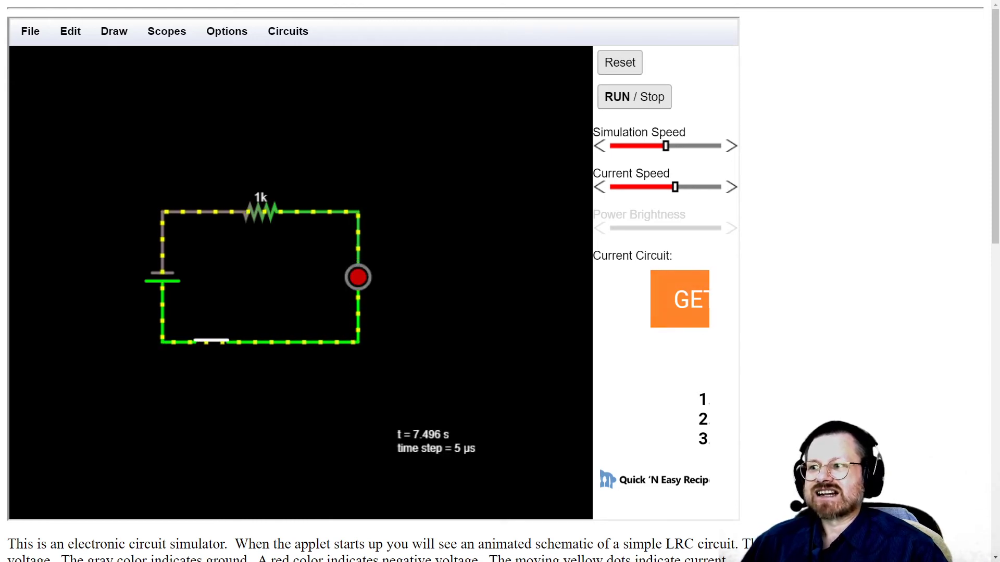
click(211, 342)
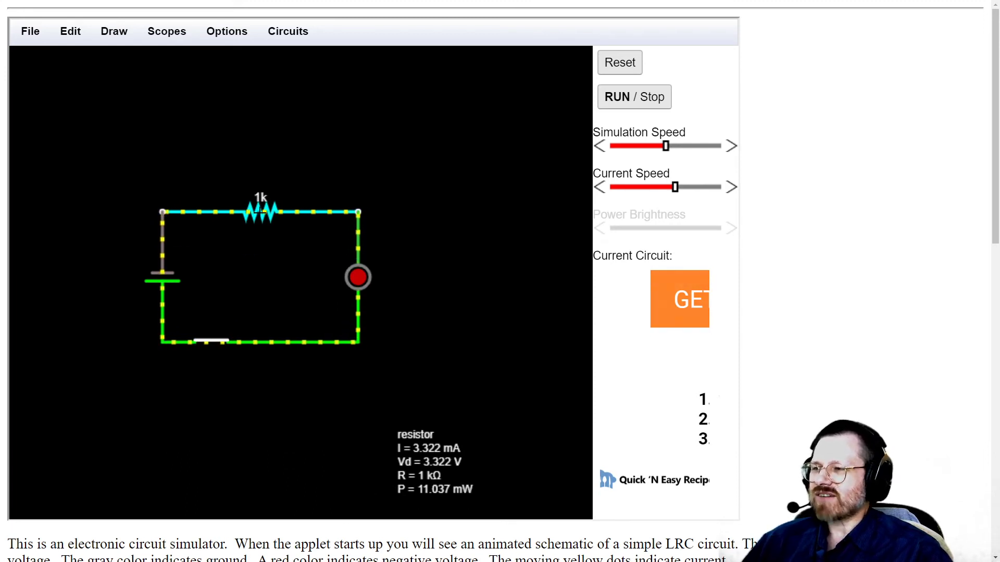
- Plot the 1 kΩ resistor in a scope and open the switch to break the circuit
right_click(262, 210)
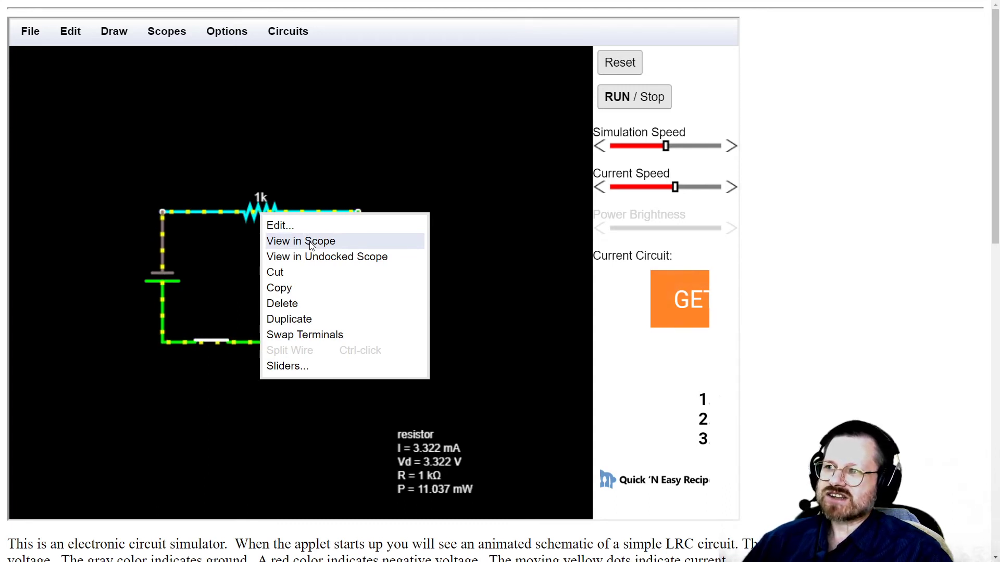
click(300, 242)
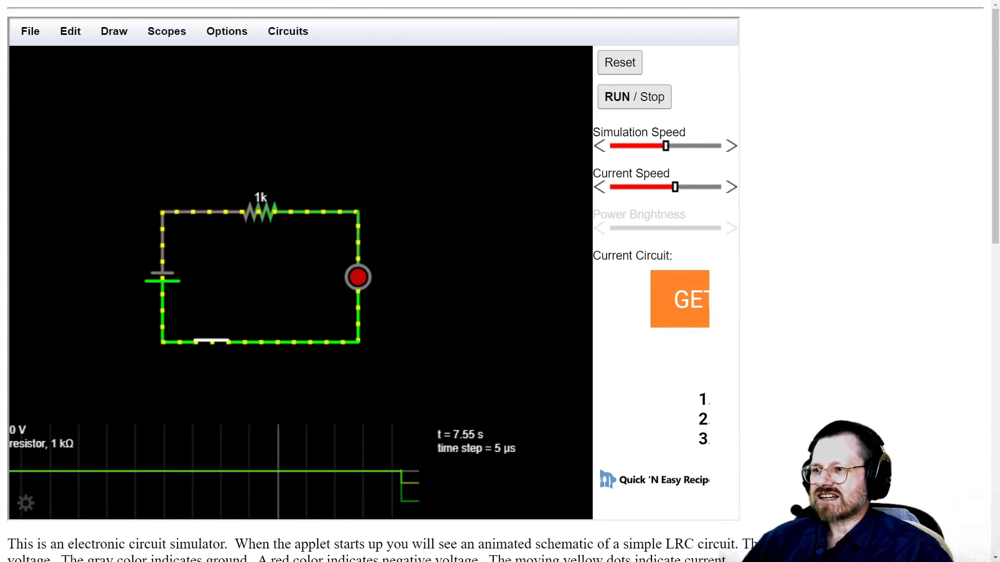
click(261, 213)
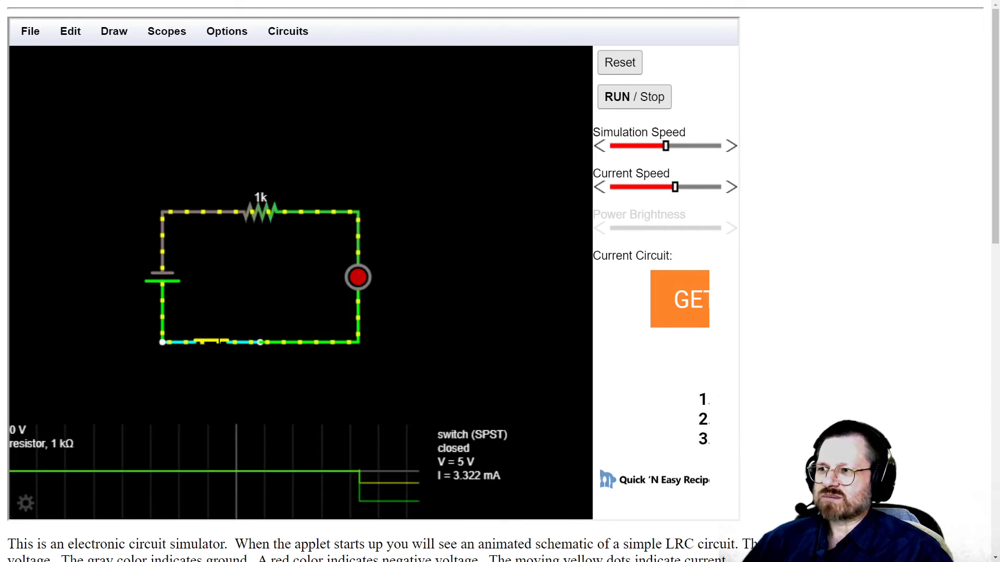
click(210, 342)
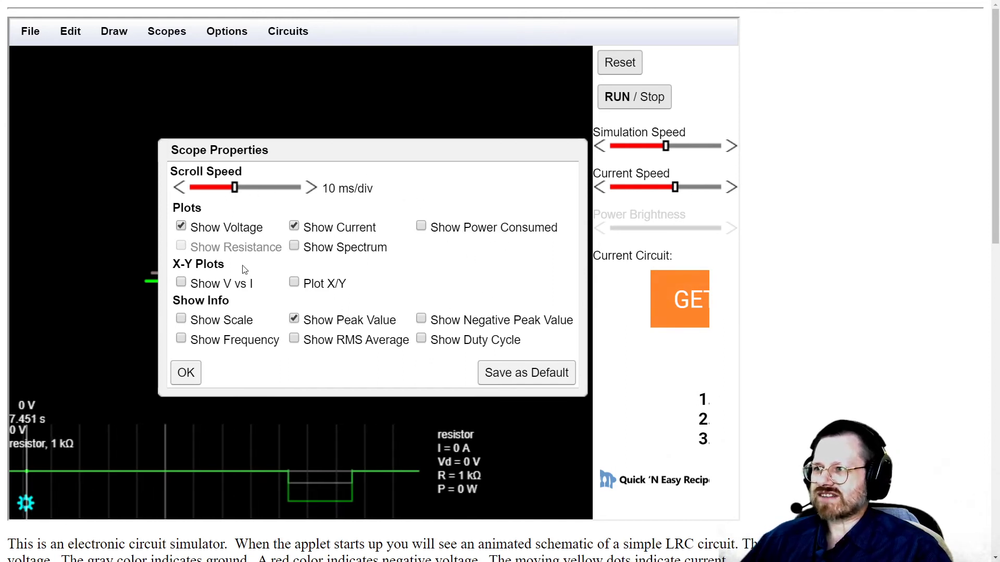
- Dismiss Scope Properties with OK and delete the resistor's scope
click(185, 372)
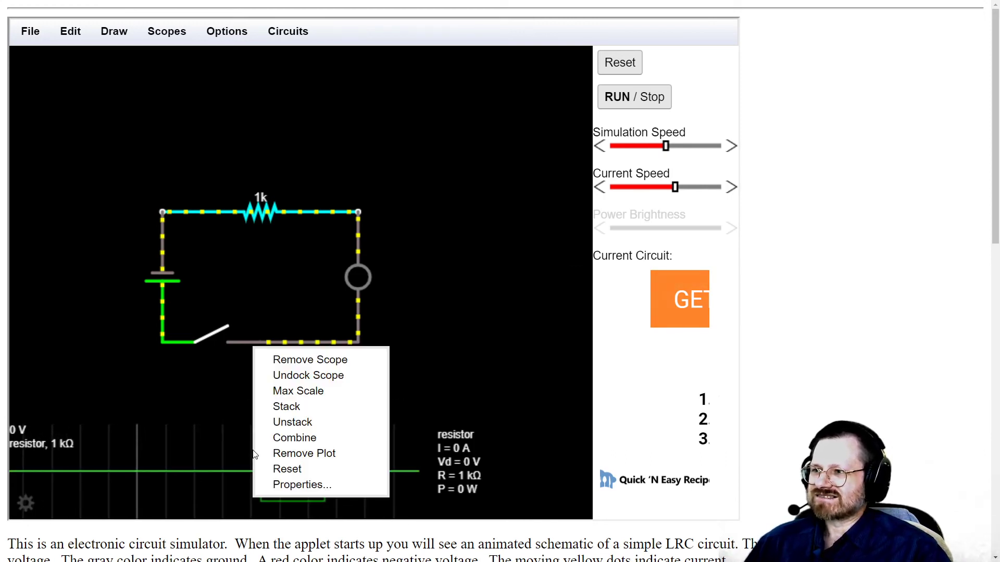
mouse_move(309, 358)
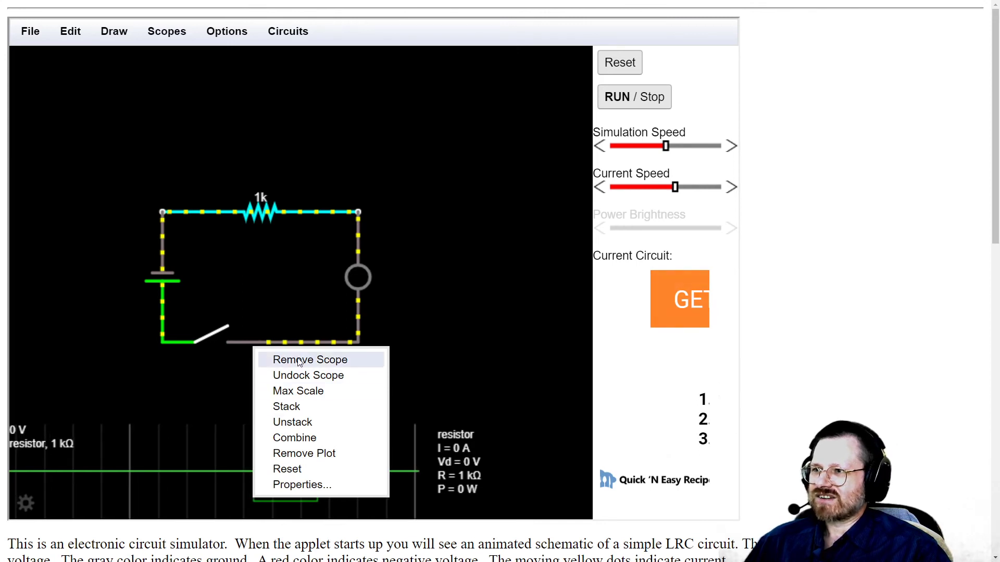
click(310, 359)
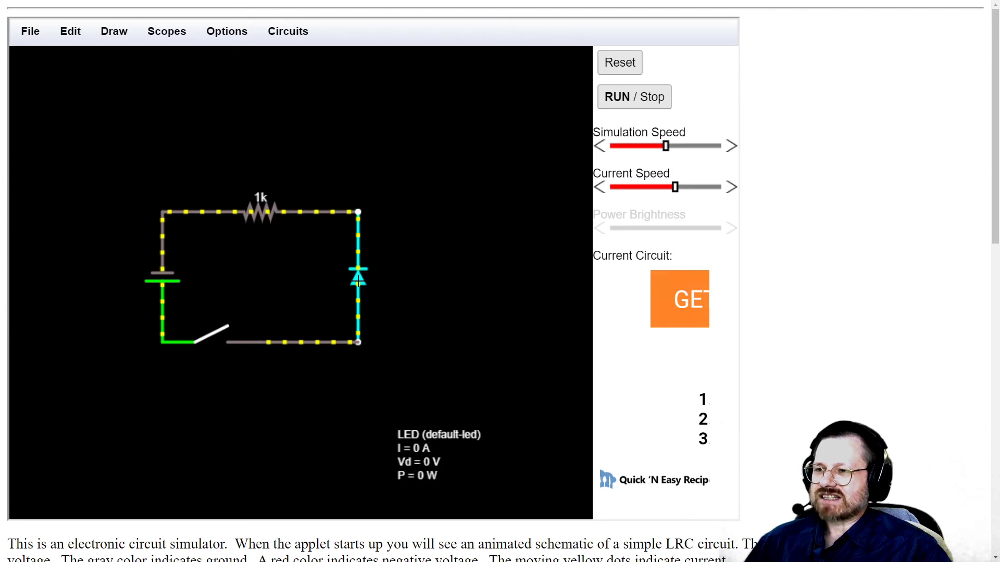
- View the LED in an undocked scope and drag it above the circuit, top right
right_click(358, 281)
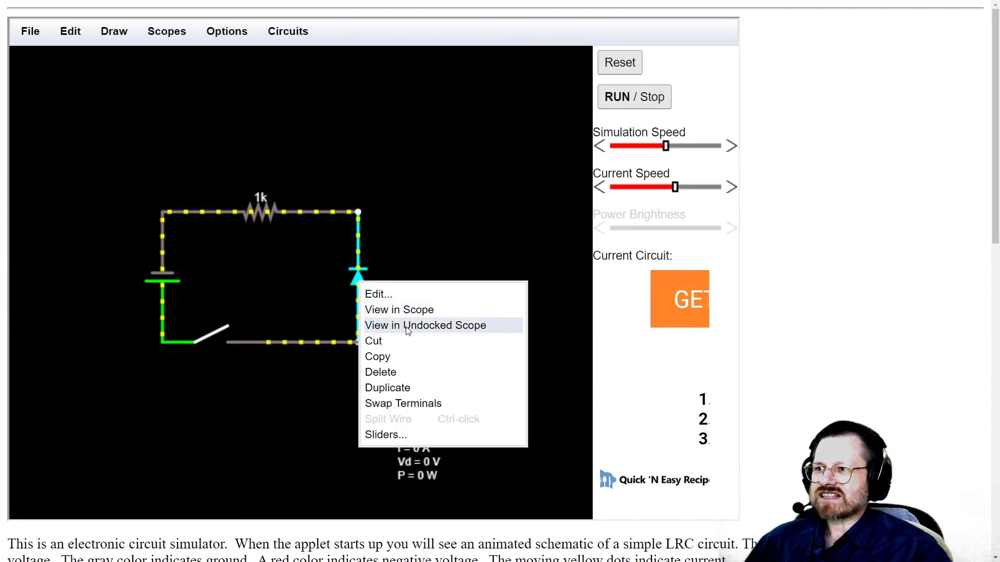
click(398, 309)
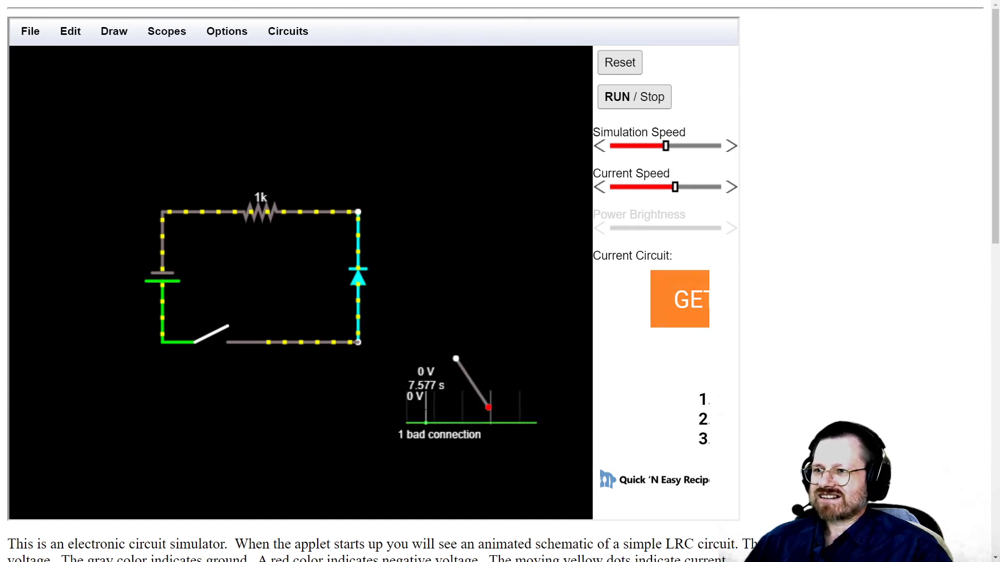
right_click(434, 409)
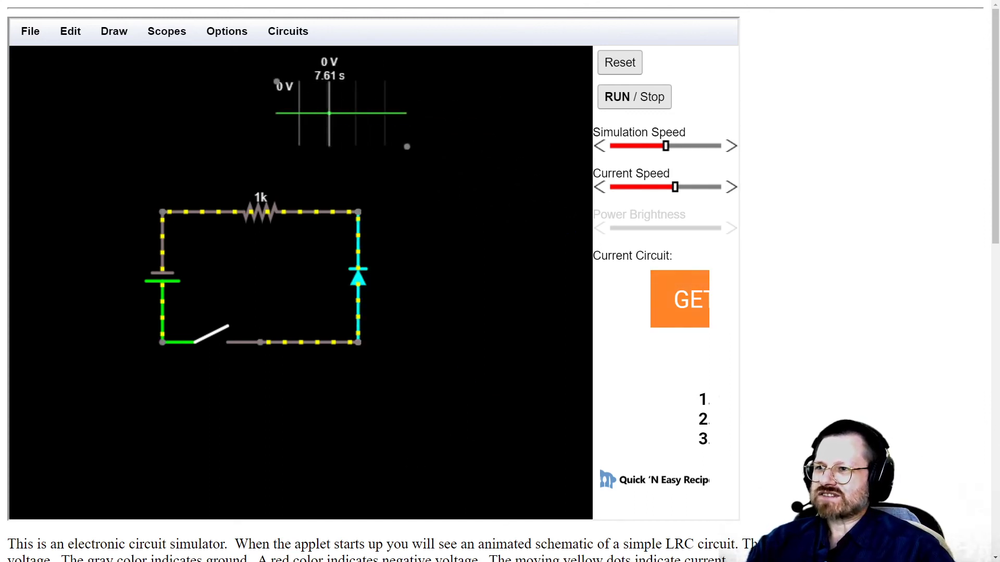
drag(330, 111, 470, 408)
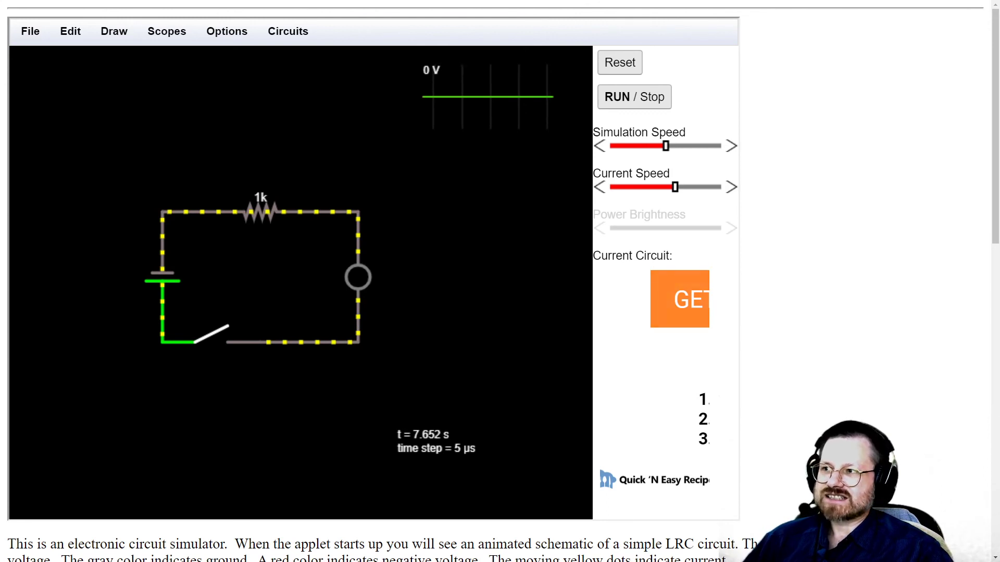
- Open the add-component menu from the empty canvas left of the circuit
click(162, 281)
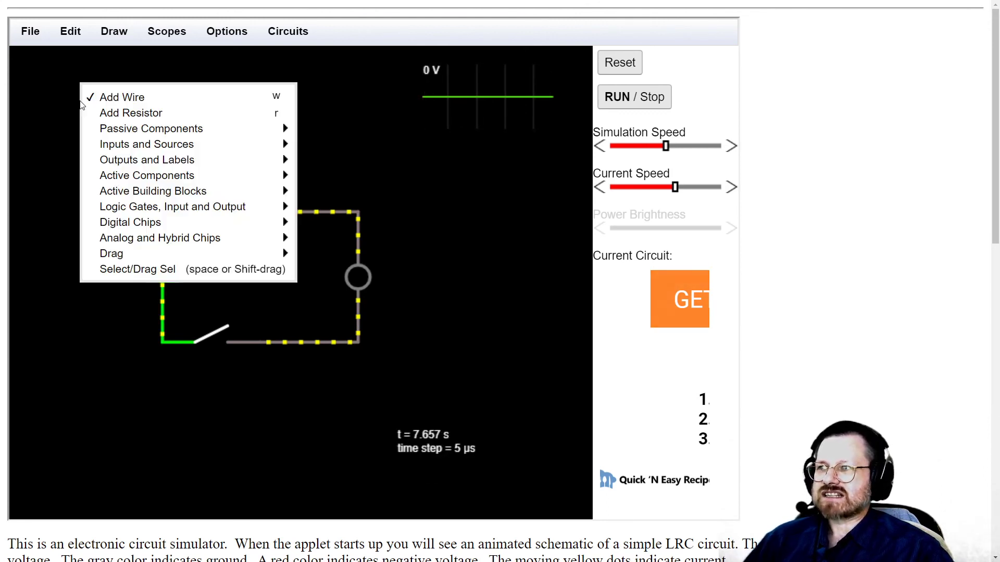
mouse_move(151, 128)
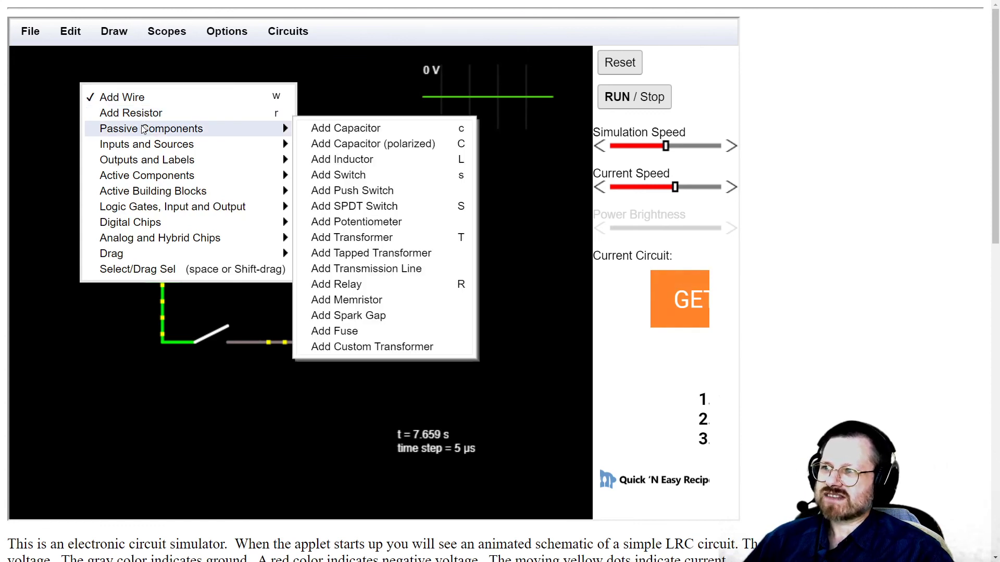
mouse_move(147, 175)
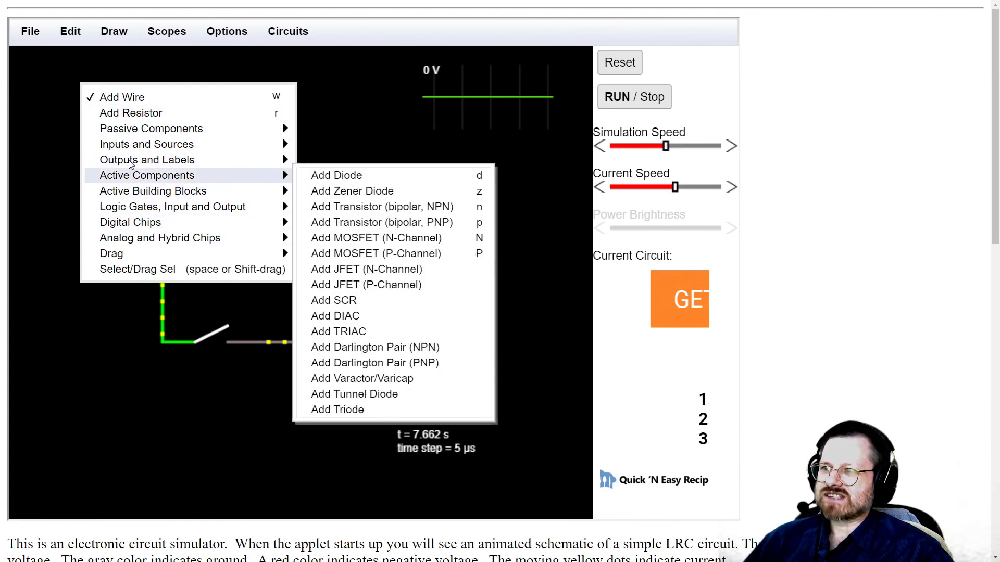
mouse_move(151, 128)
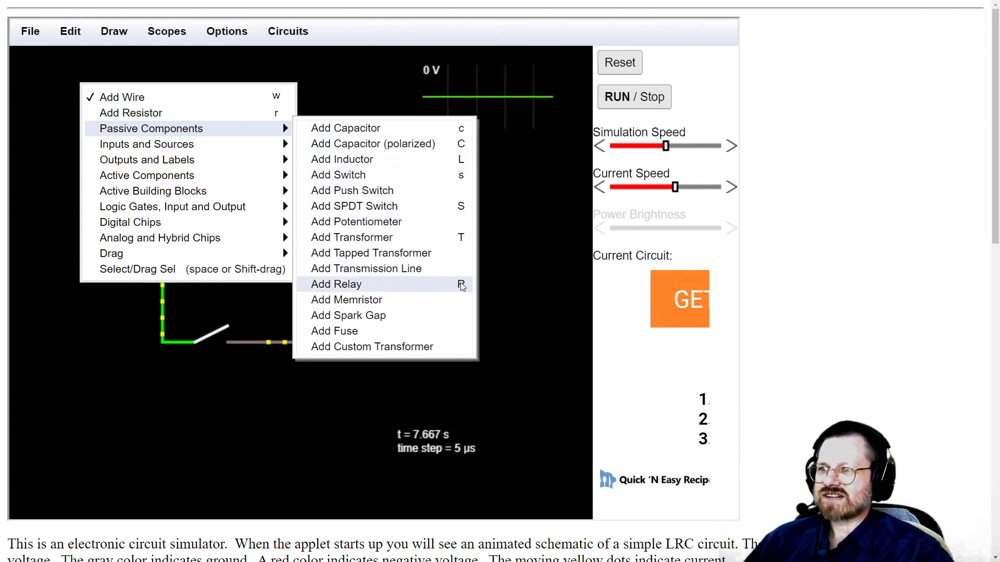
mouse_move(346, 127)
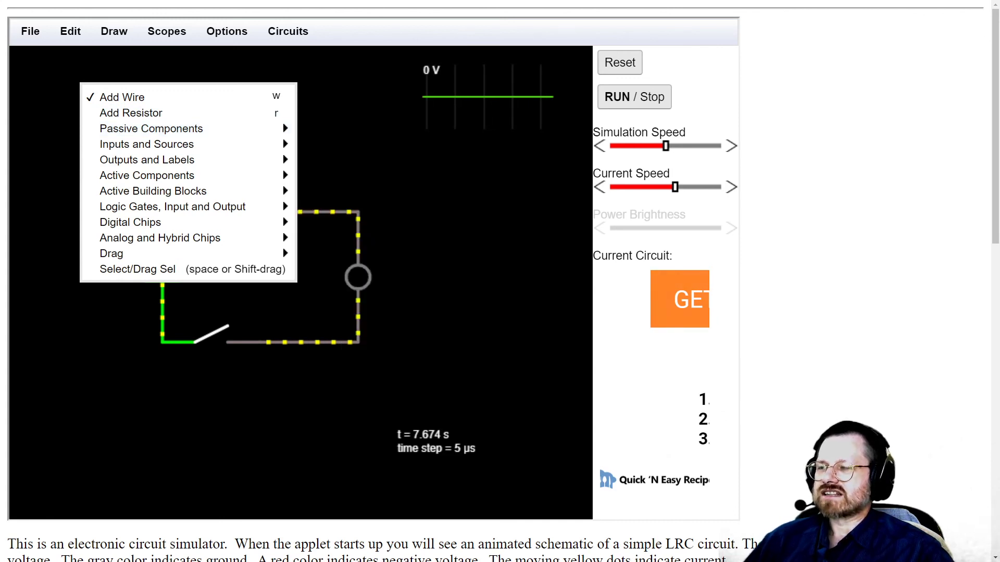
- Open the LED's Add Sliders dialog and move it off the circuit
right_click(357, 274)
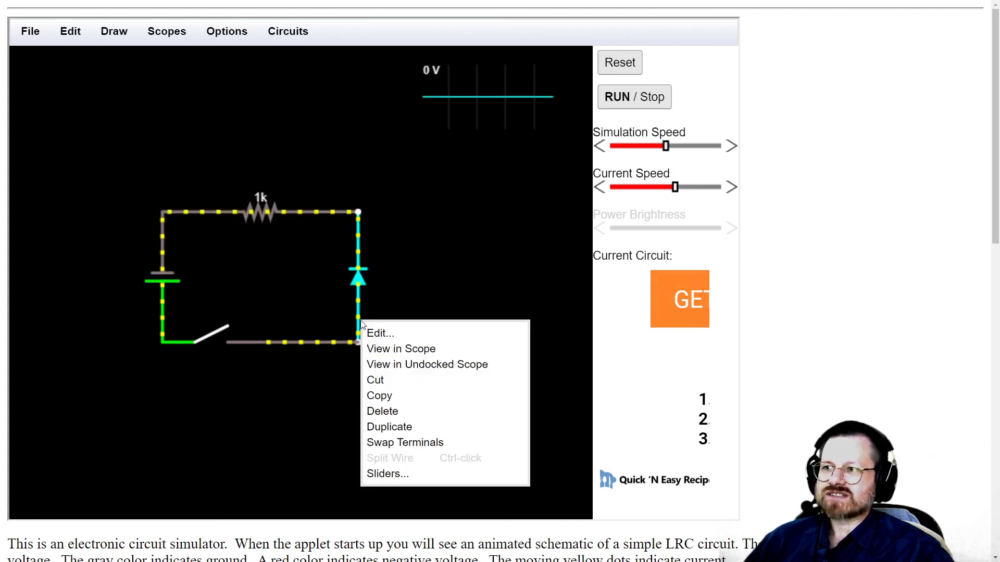
mouse_move(427, 364)
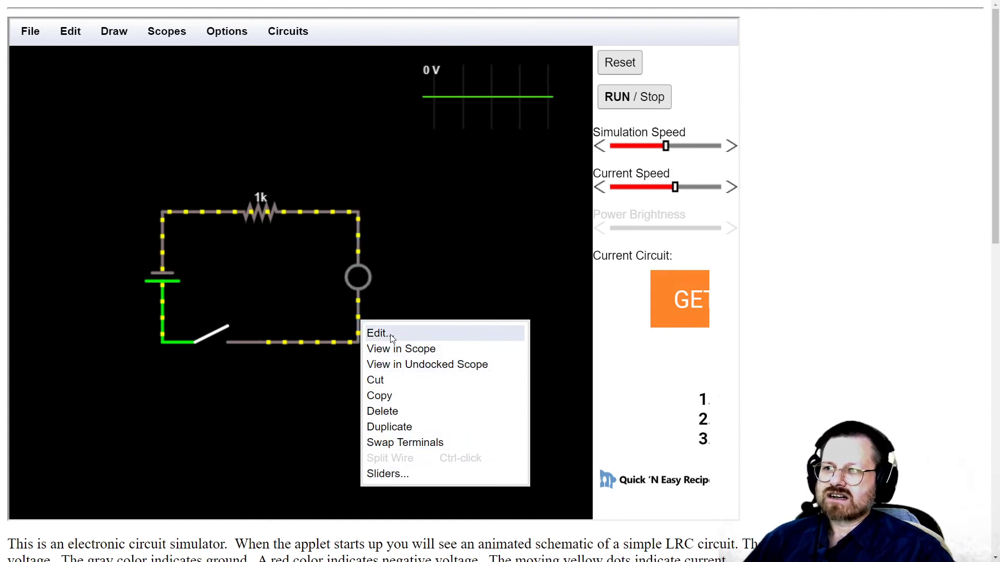
mouse_move(387, 474)
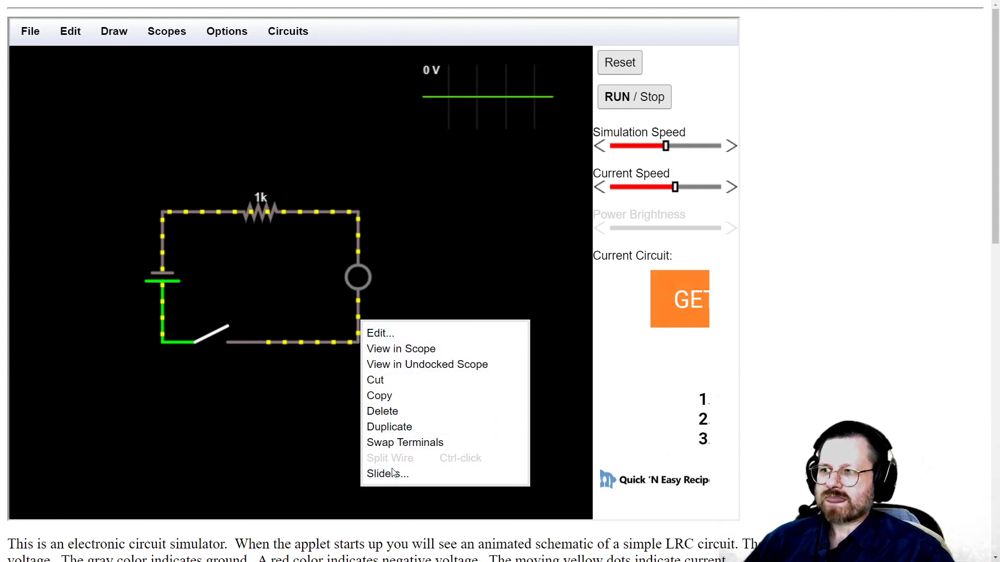
click(387, 474)
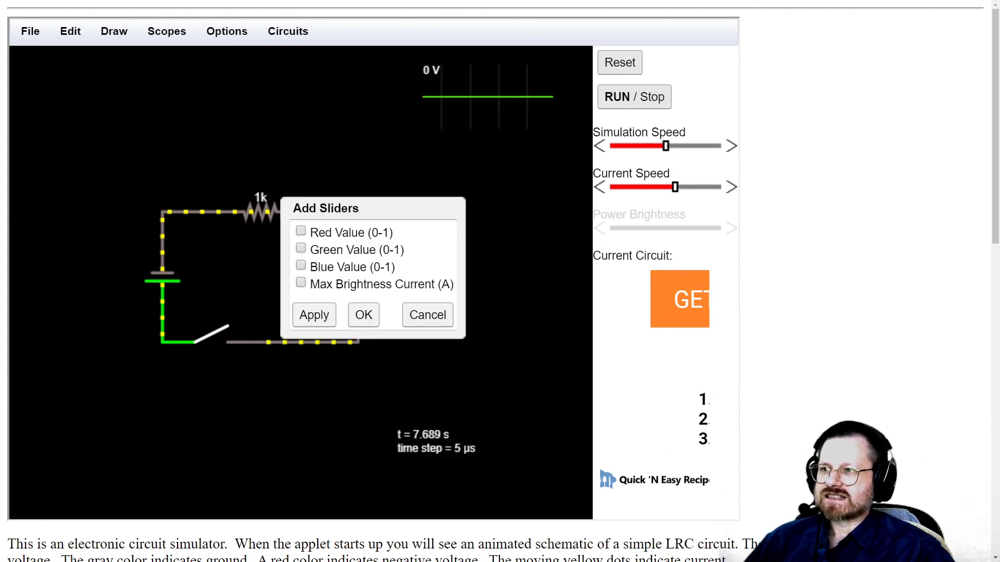
drag(325, 208, 418, 153)
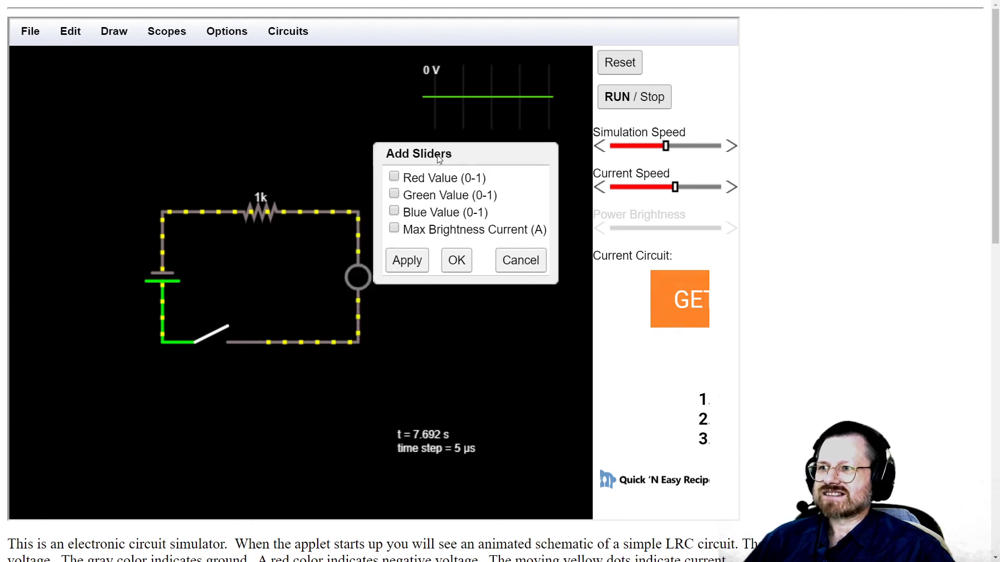